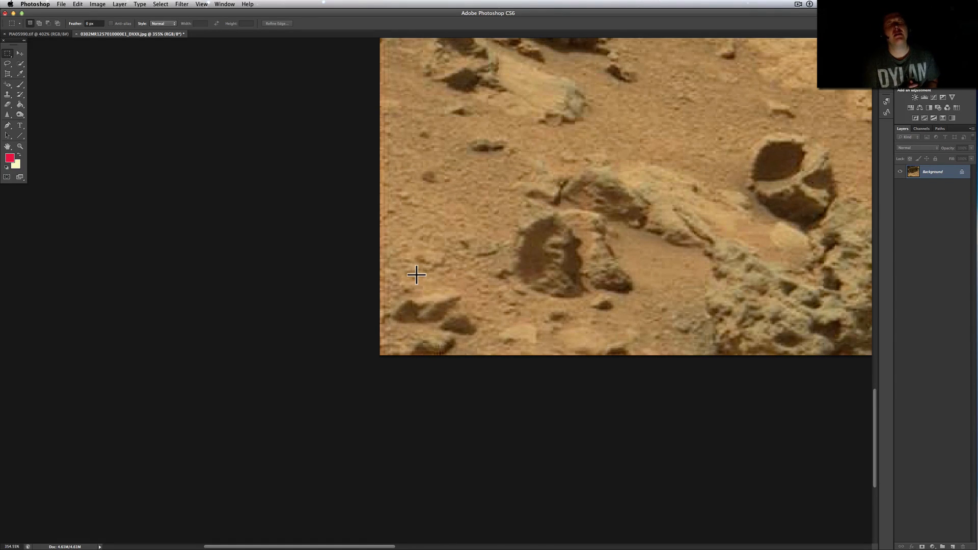
mouse_move(433, 270)
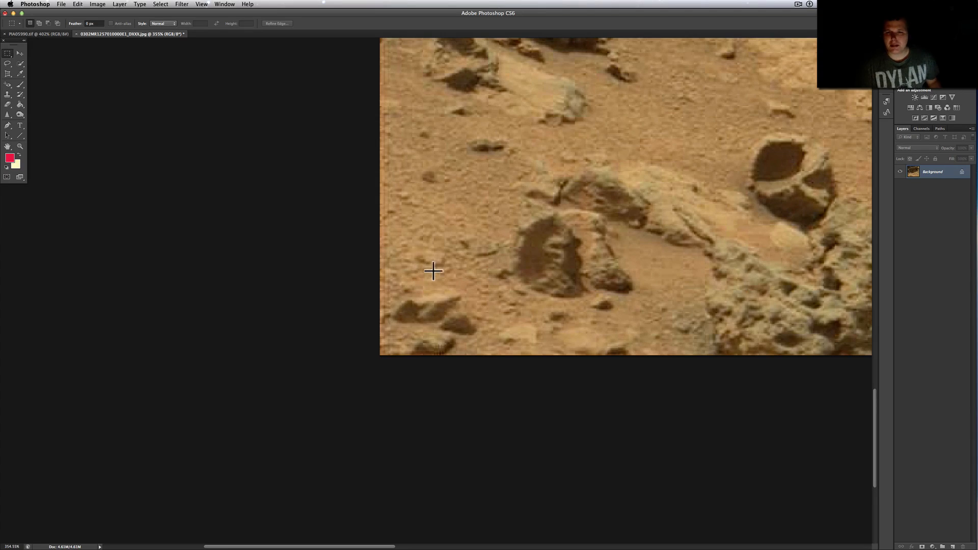
mouse_move(597, 234)
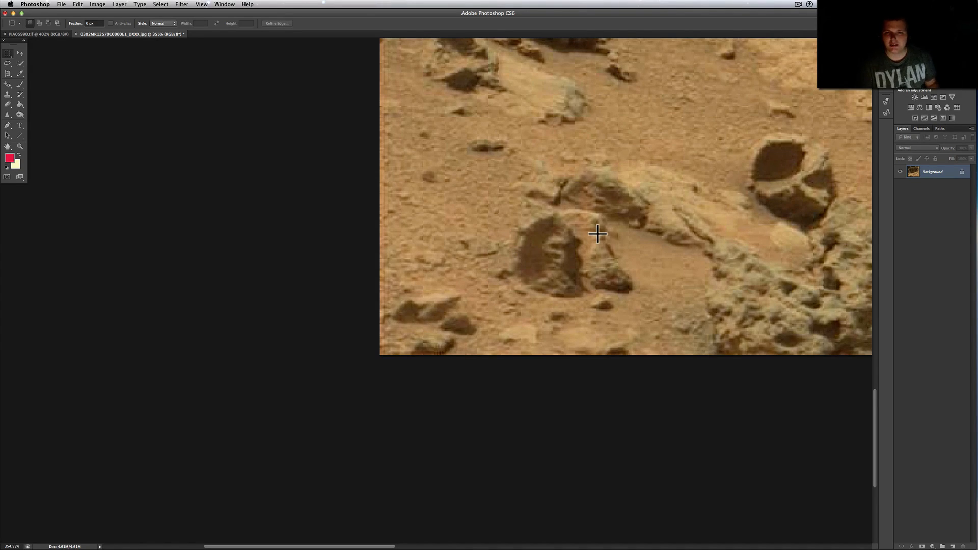
mouse_move(446, 239)
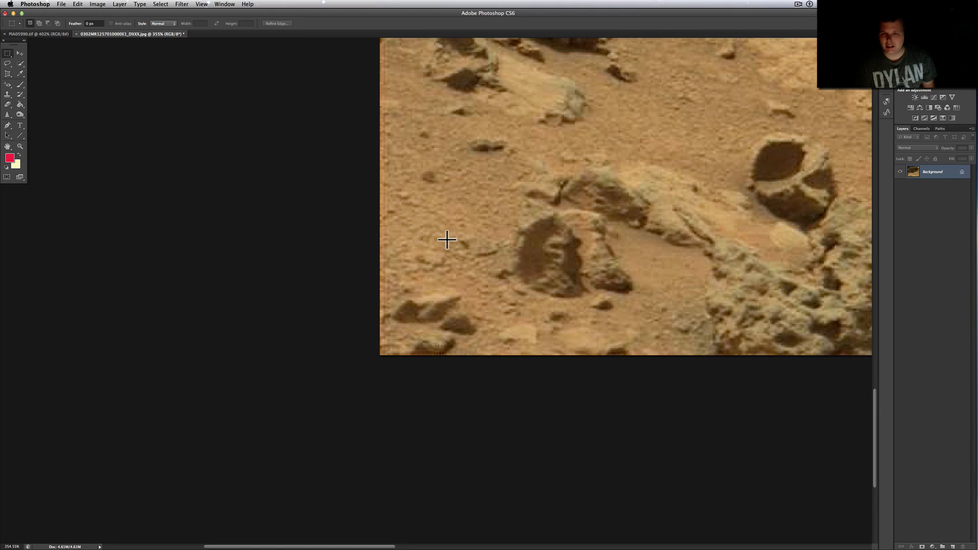
mouse_move(564, 253)
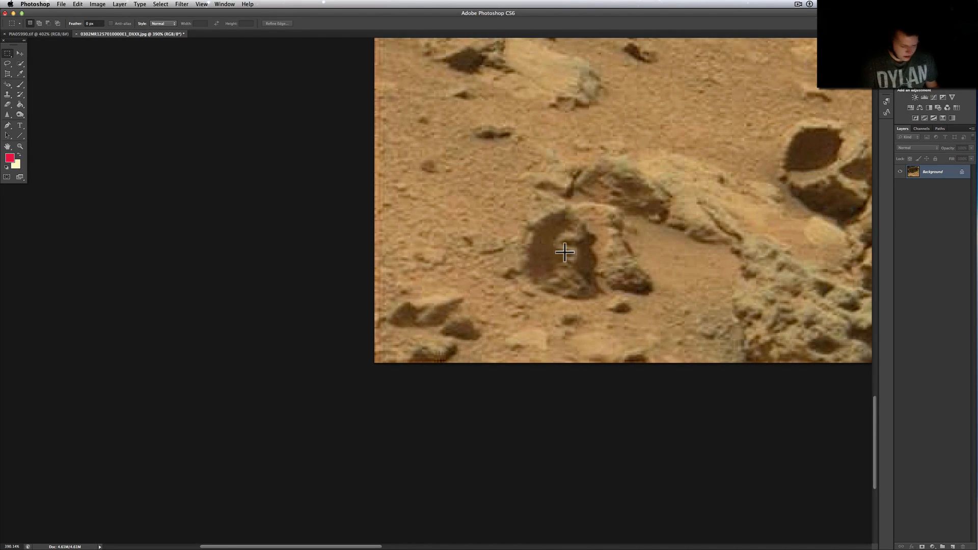
mouse_move(545, 252)
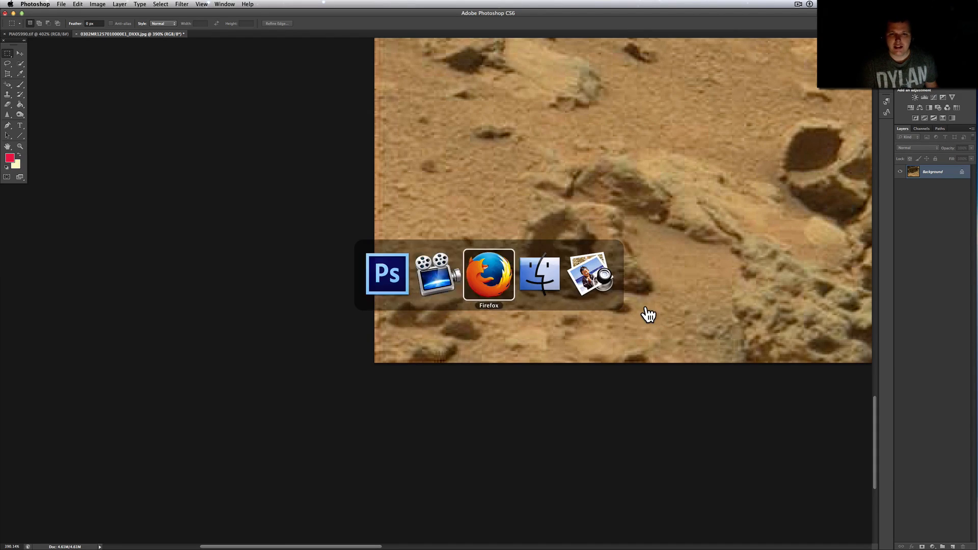
Scroll around the shadowed rock ledge, then bring the YouTube sol 302 comments to the front
left_click(488, 275)
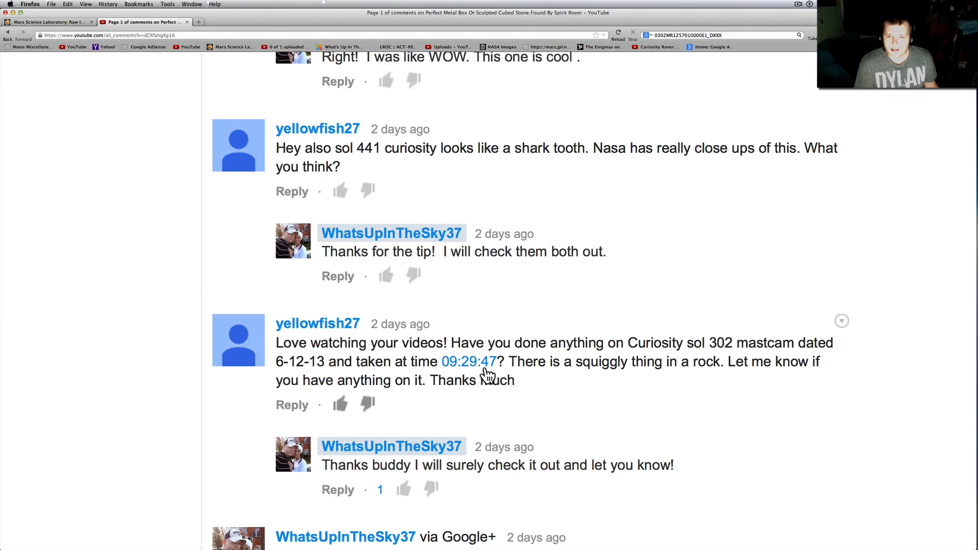
mouse_move(636, 340)
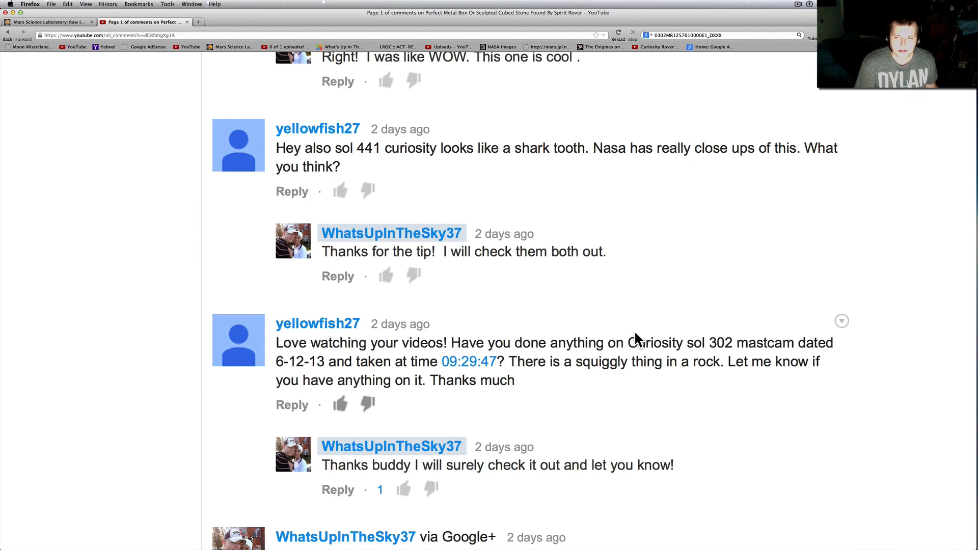
mouse_move(477, 330)
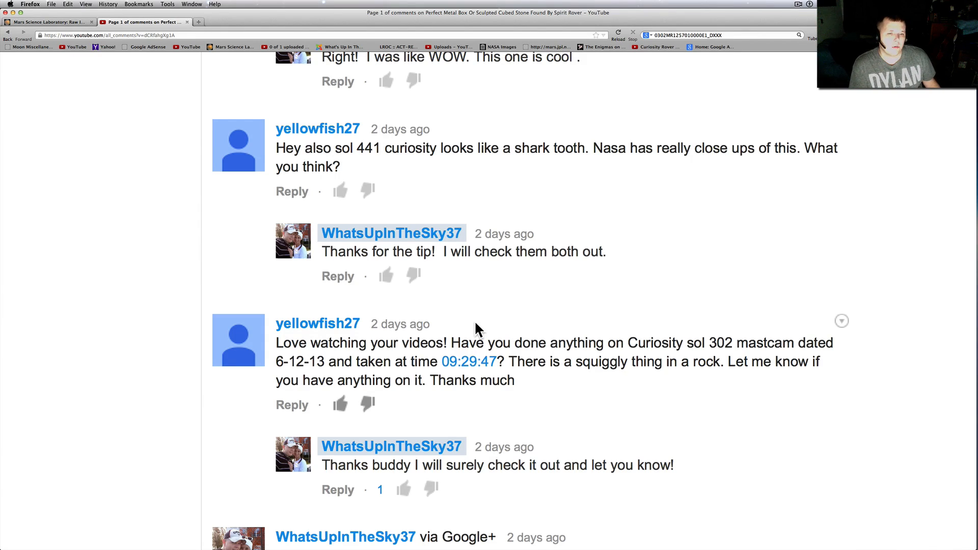
mouse_move(111, 32)
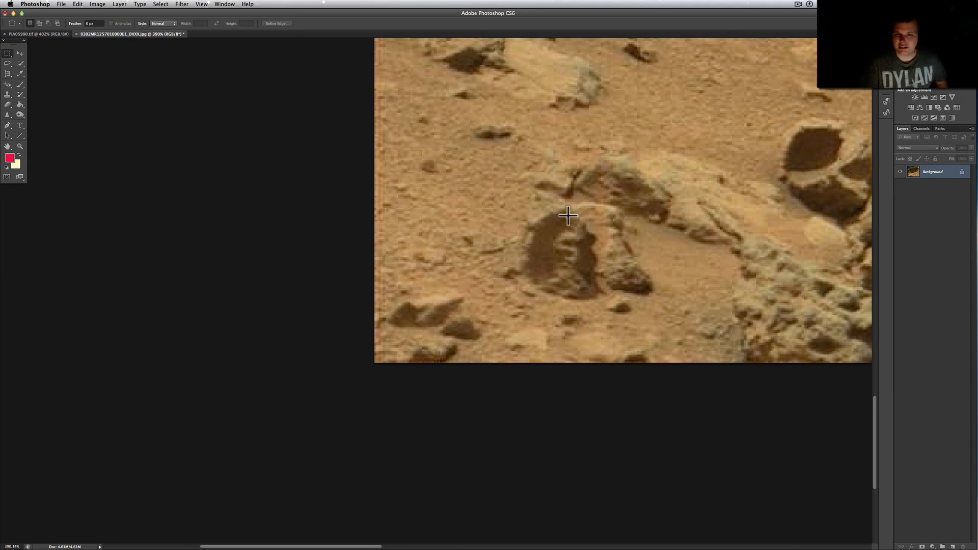
mouse_move(658, 225)
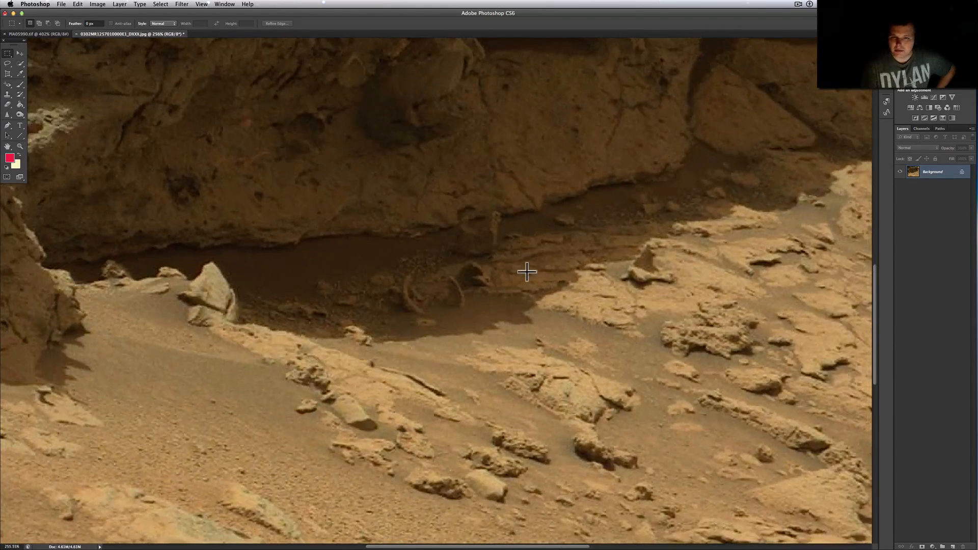
scroll("down", 3)
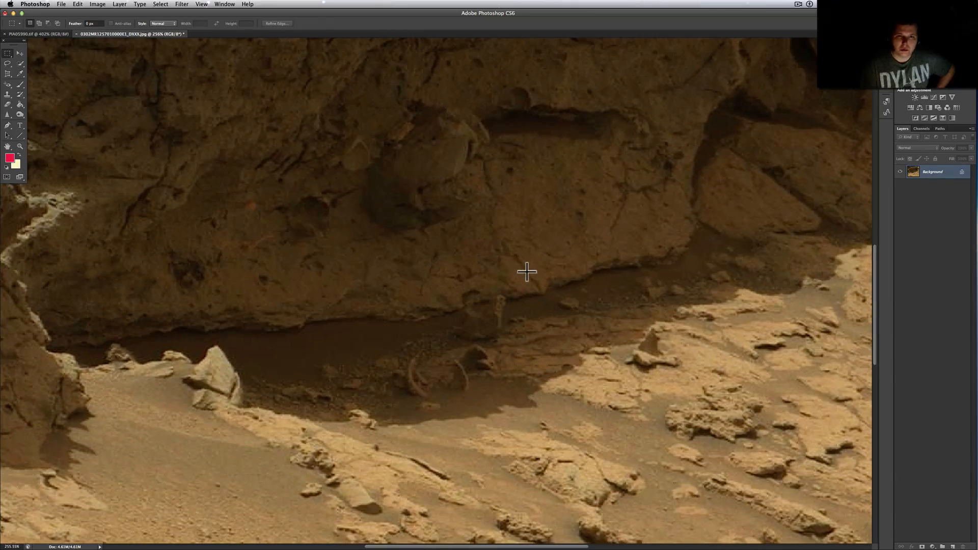
mouse_move(269, 233)
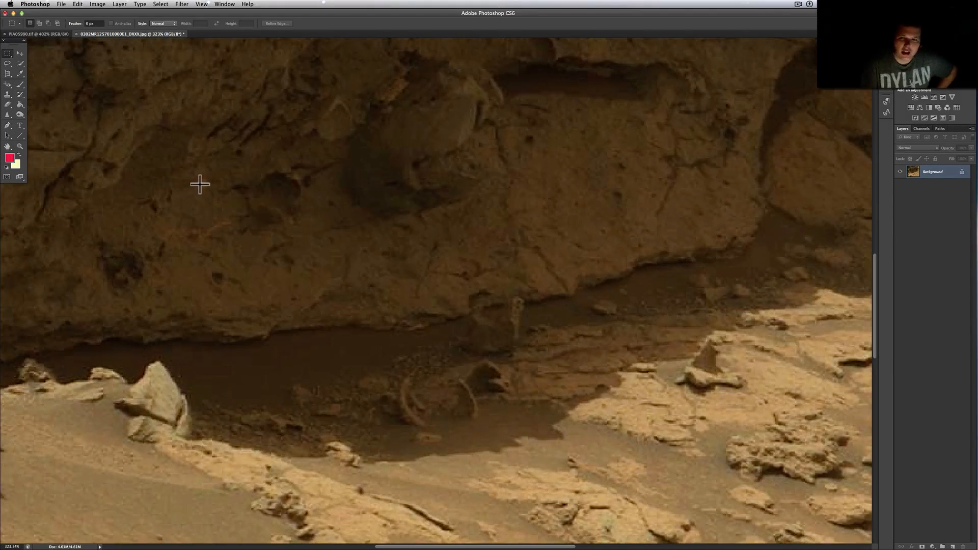
mouse_move(233, 153)
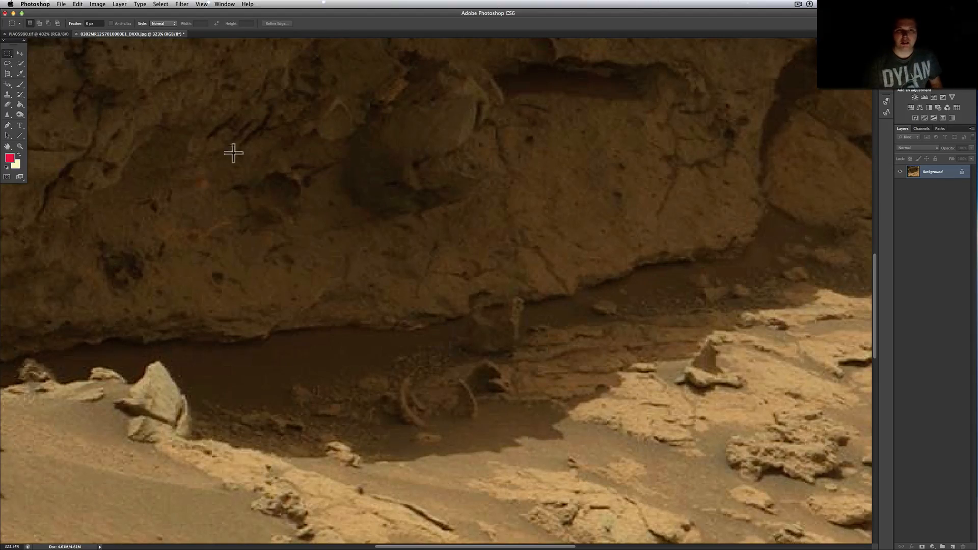
mouse_move(224, 275)
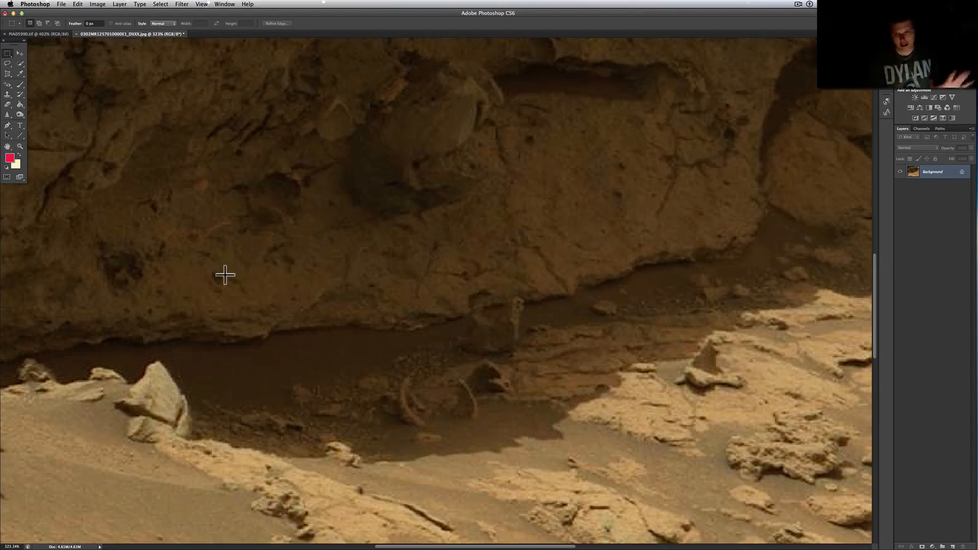
scroll("down", 3)
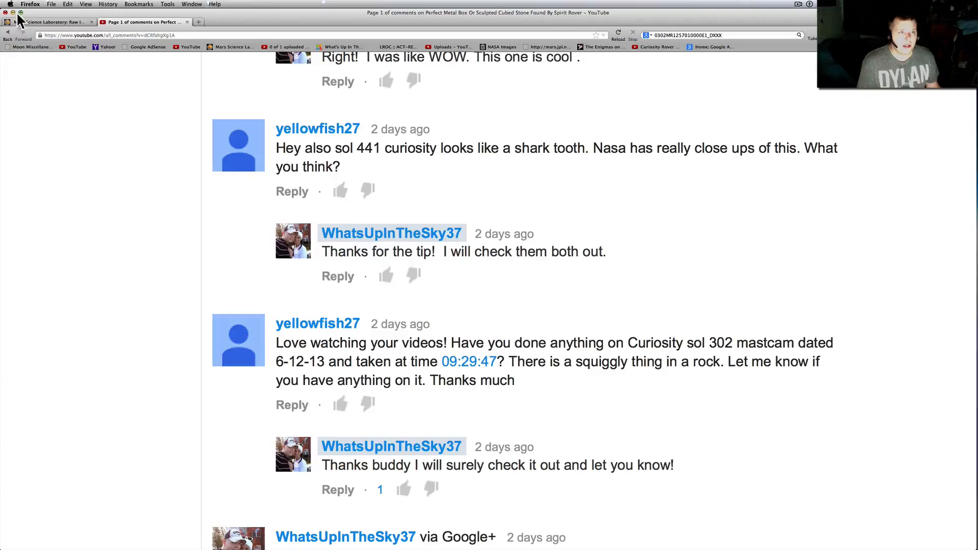
View the NASA Raw Images page for the sol 302 Mastcam Right image
left_click(47, 22)
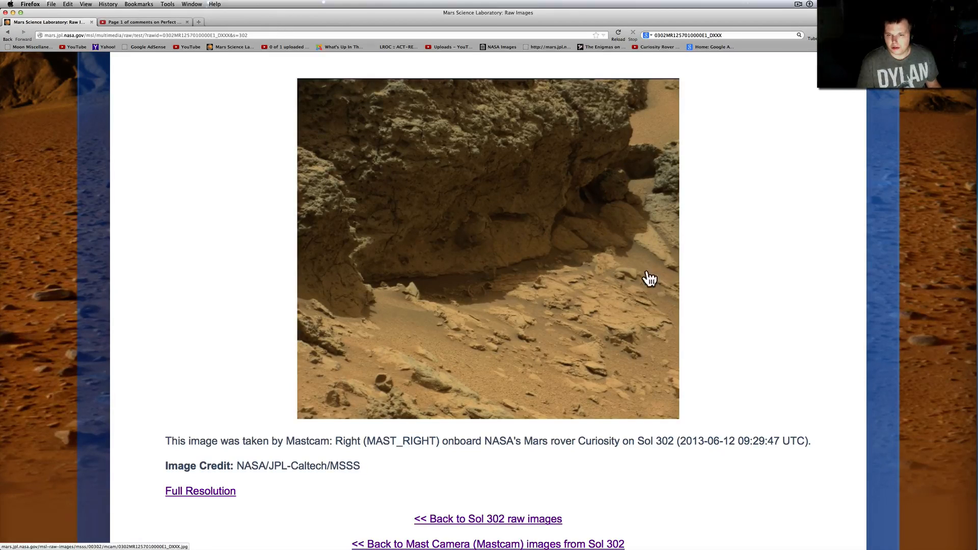
mouse_move(712, 409)
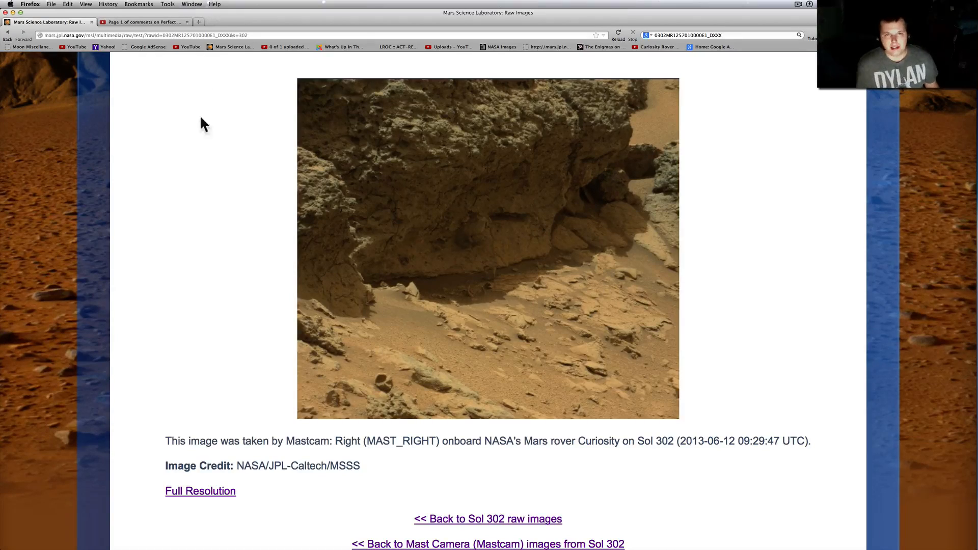
mouse_move(240, 219)
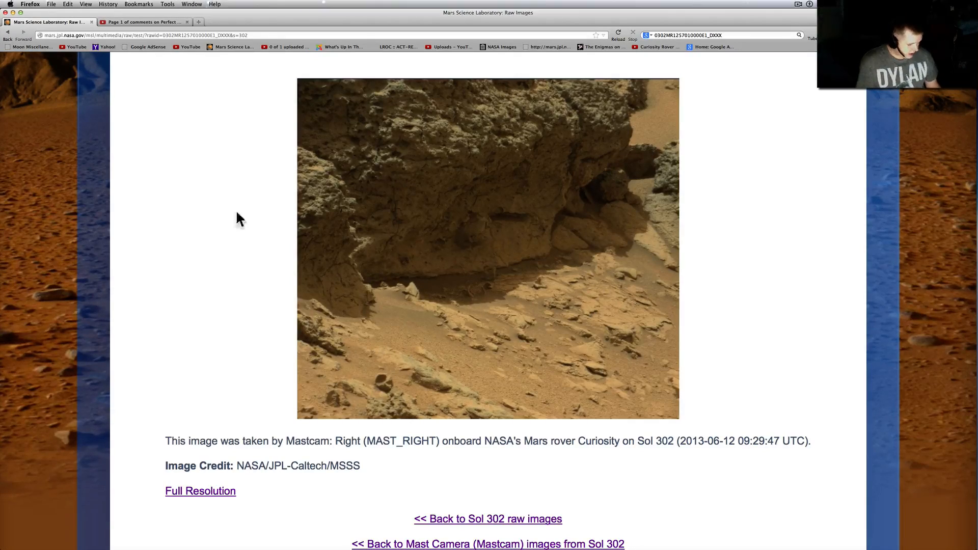
mouse_move(266, 190)
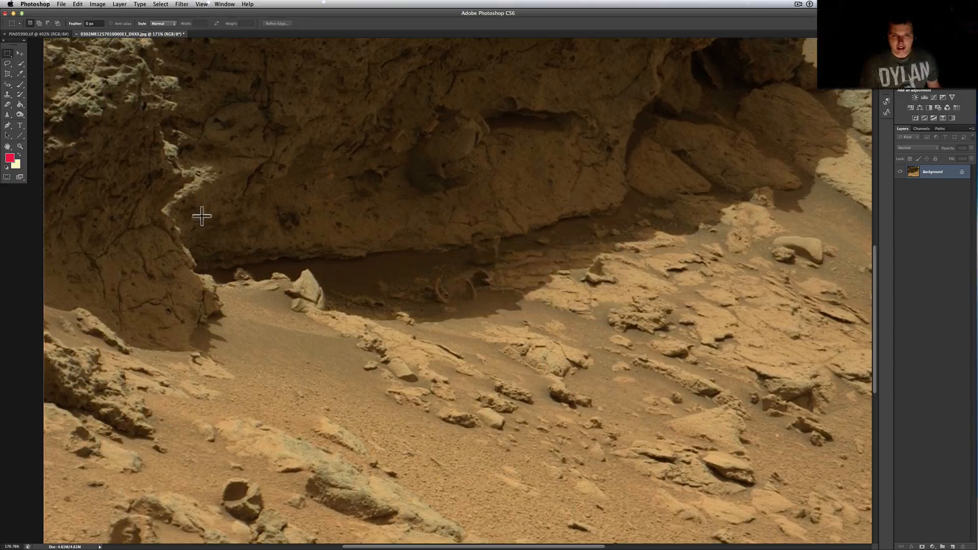
Apply Image > Auto Color to replace the reddish cast with neutral grey tones
left_click(97, 4)
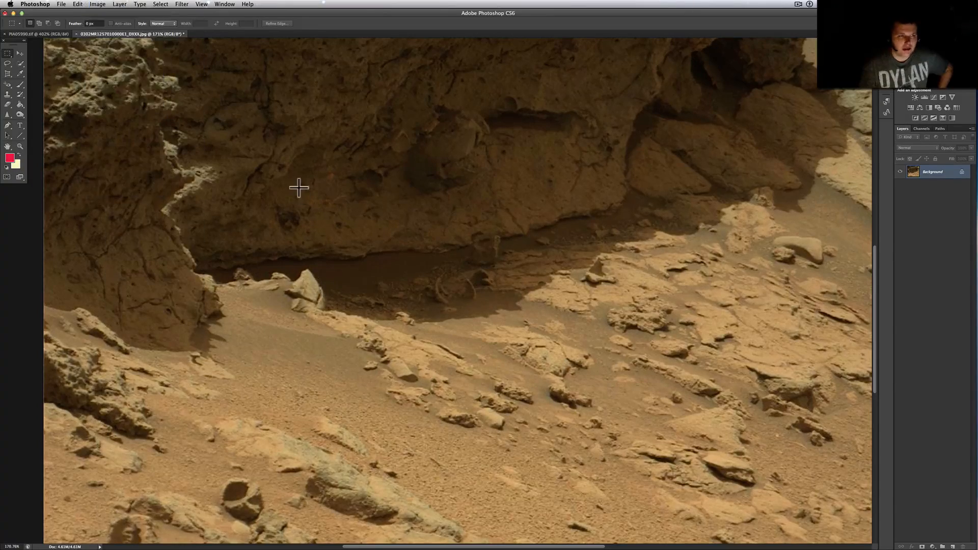
scroll("down", 3)
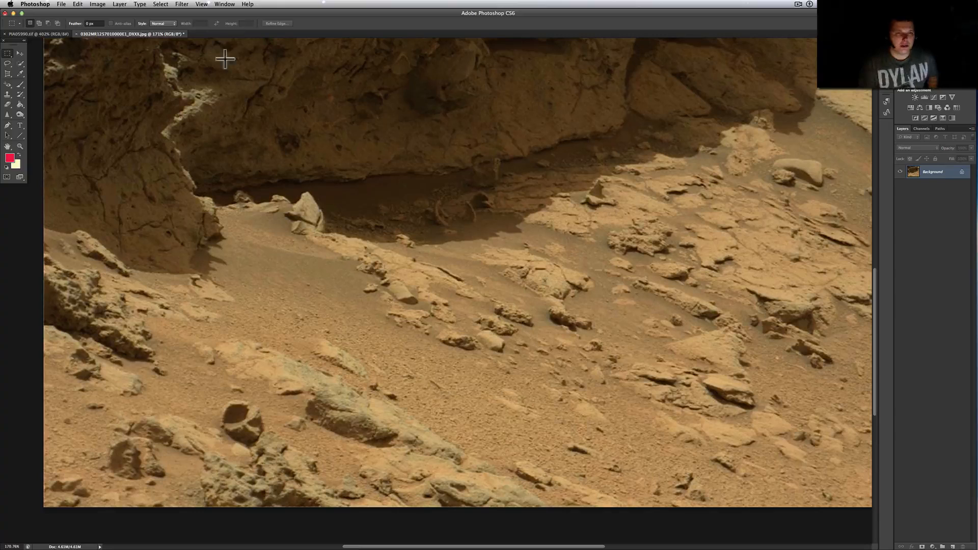
left_click(97, 3)
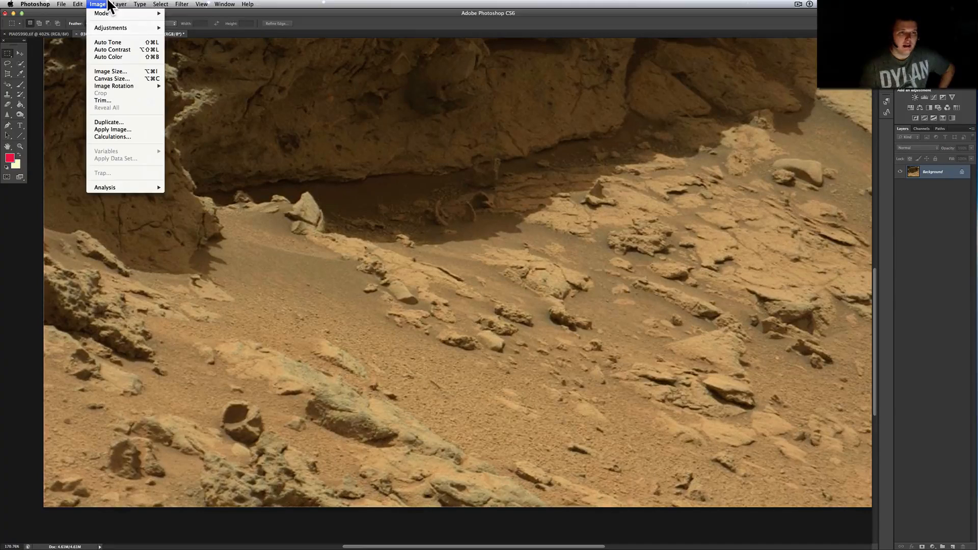
mouse_move(108, 56)
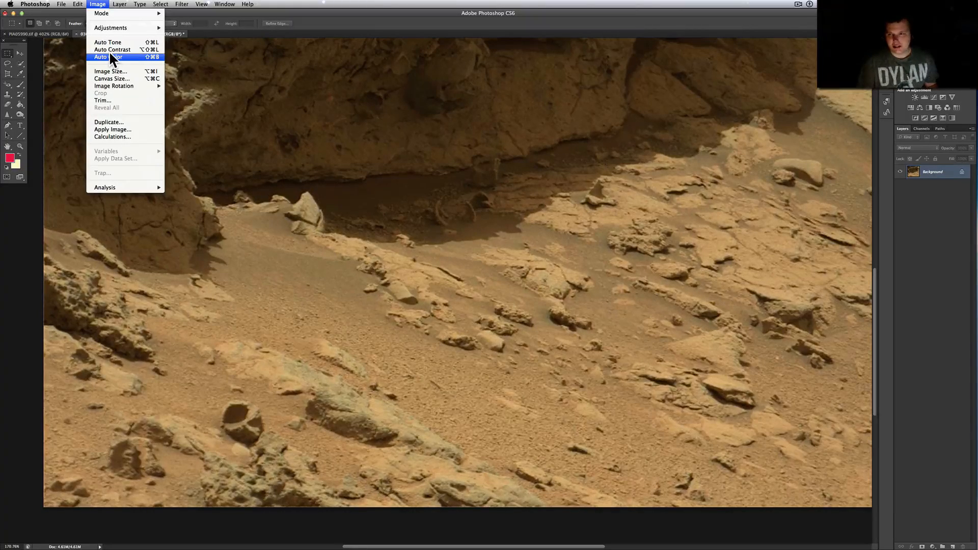
left_click(103, 57)
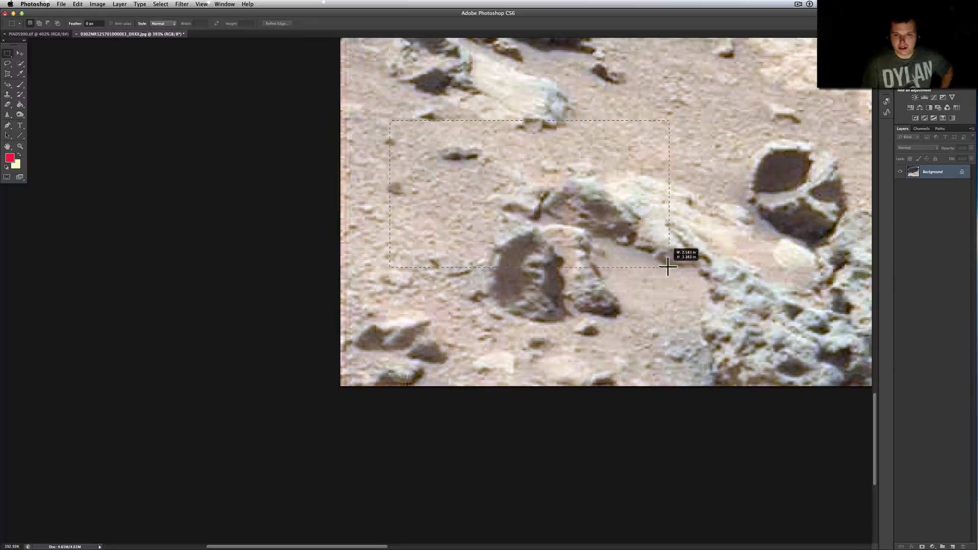
Apply an Exposure adjustment of +0.22 with gamma correction 0.50
left_click(77, 3)
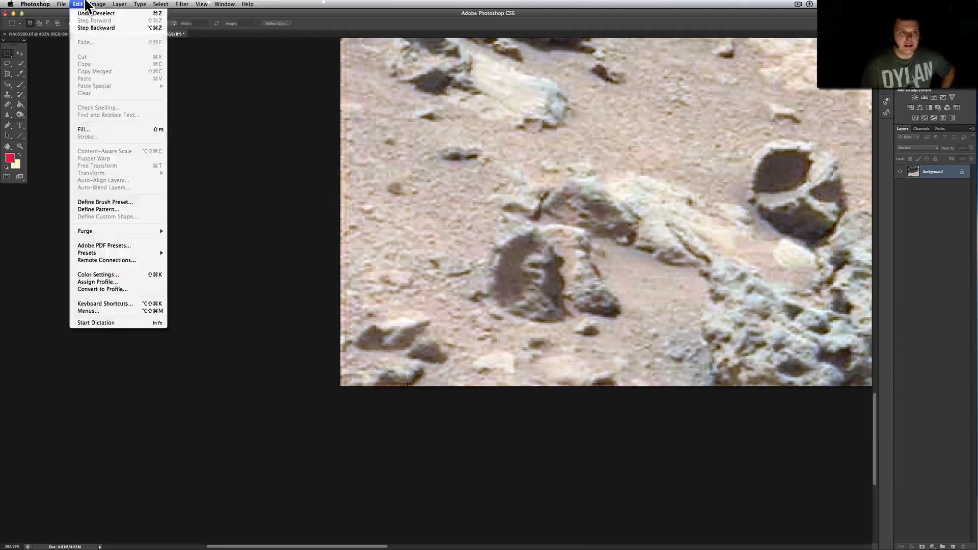
left_click(97, 5)
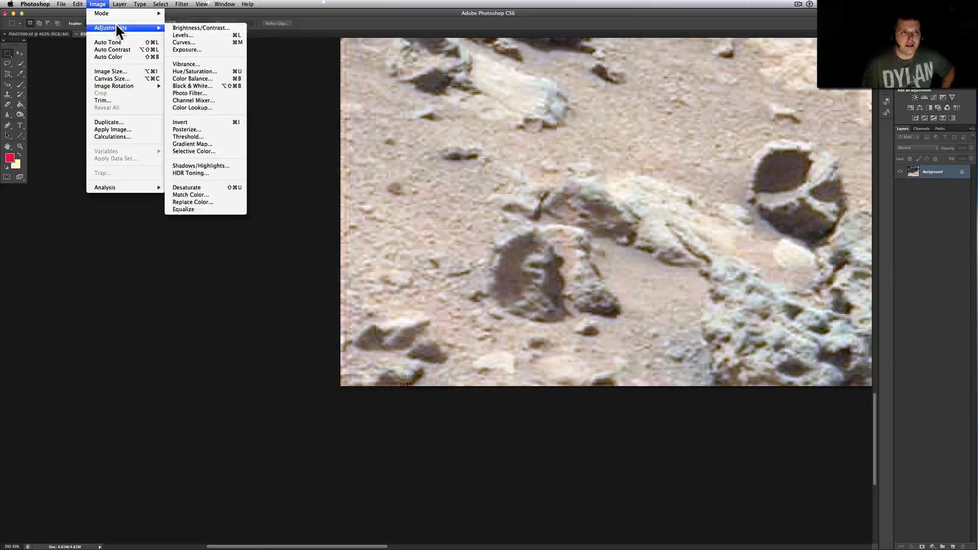
left_click(186, 50)
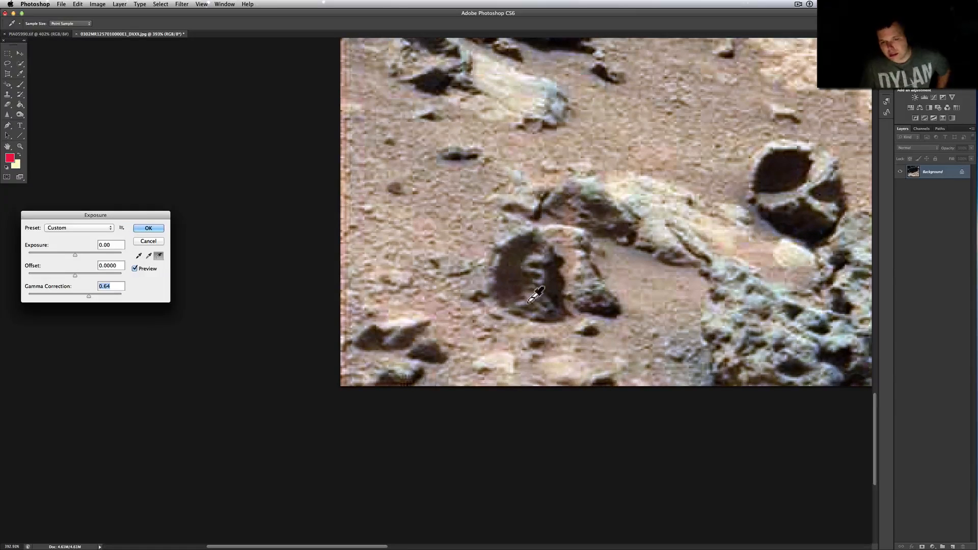
mouse_move(561, 297)
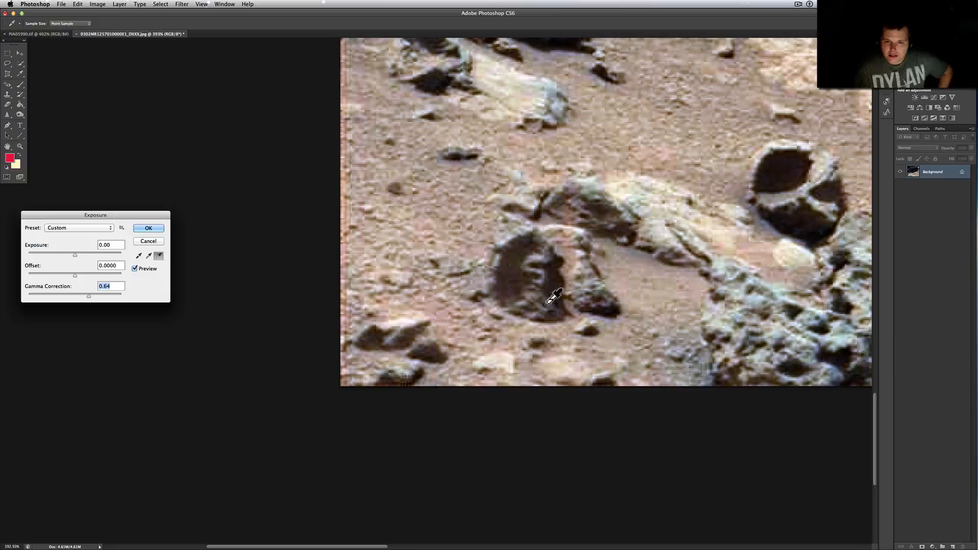
mouse_move(530, 305)
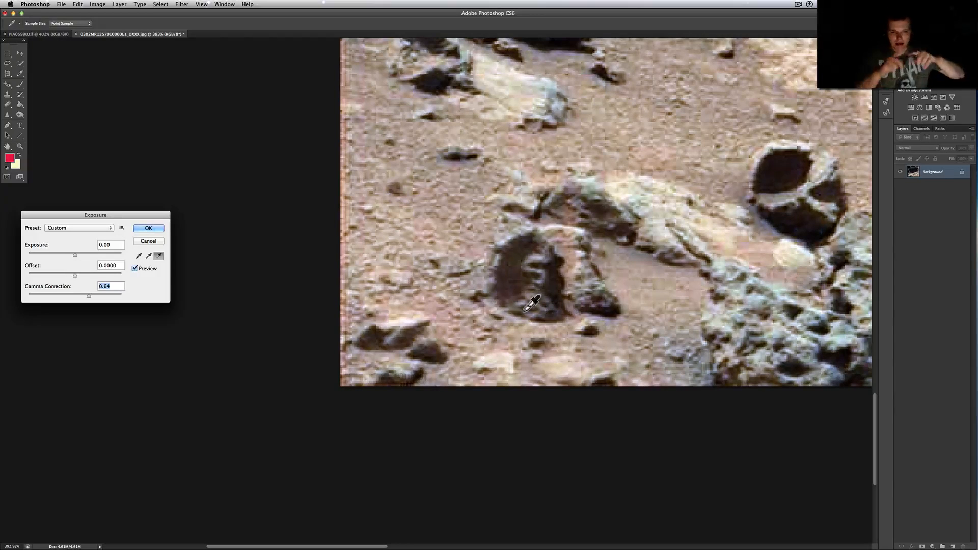
mouse_move(549, 264)
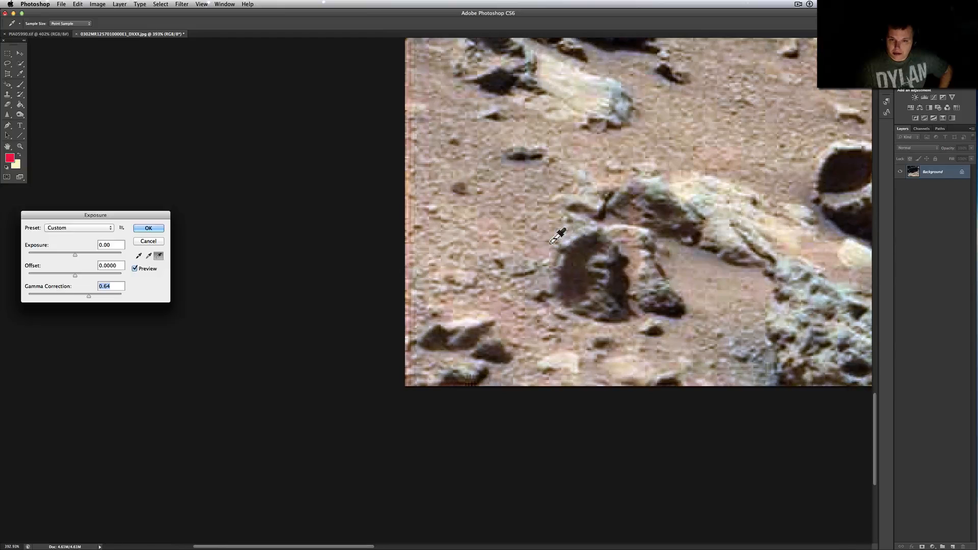
mouse_move(633, 253)
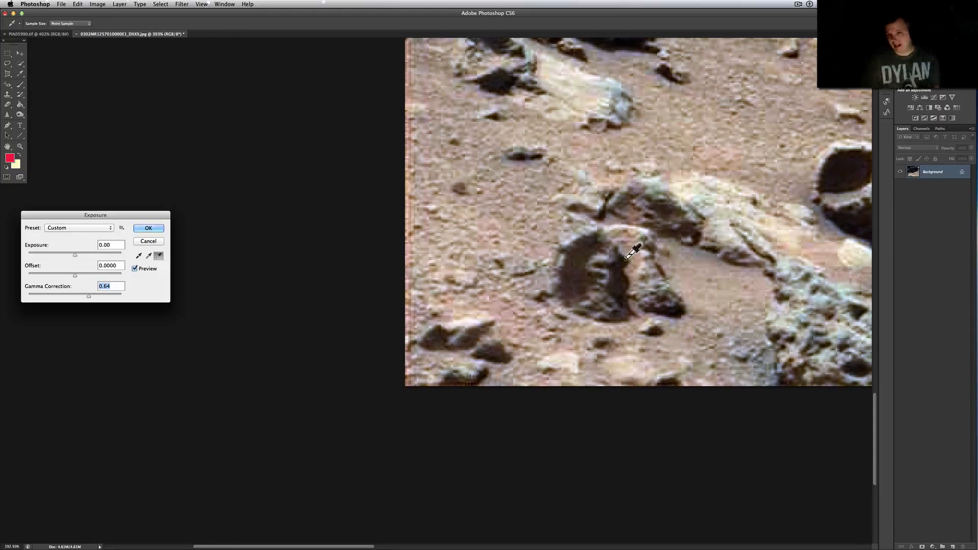
mouse_move(611, 262)
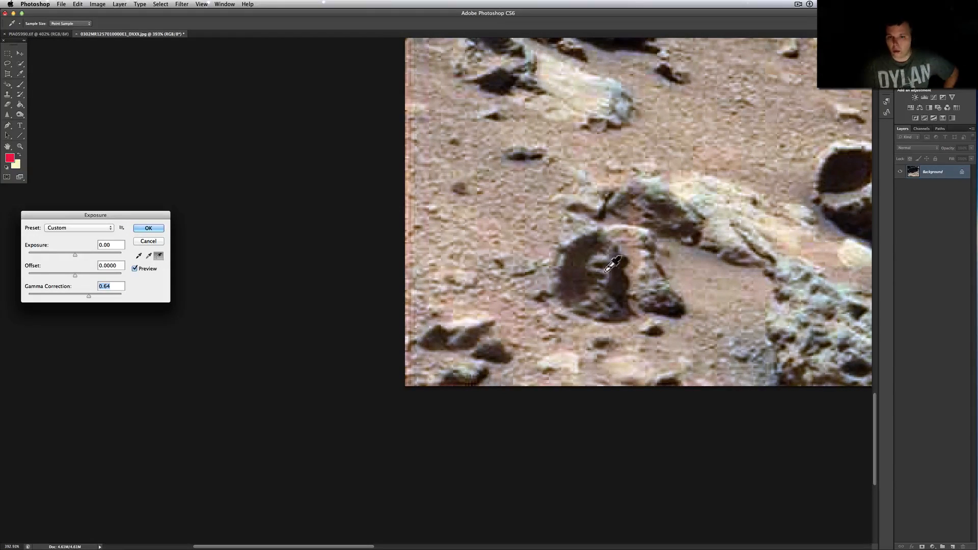
mouse_move(602, 262)
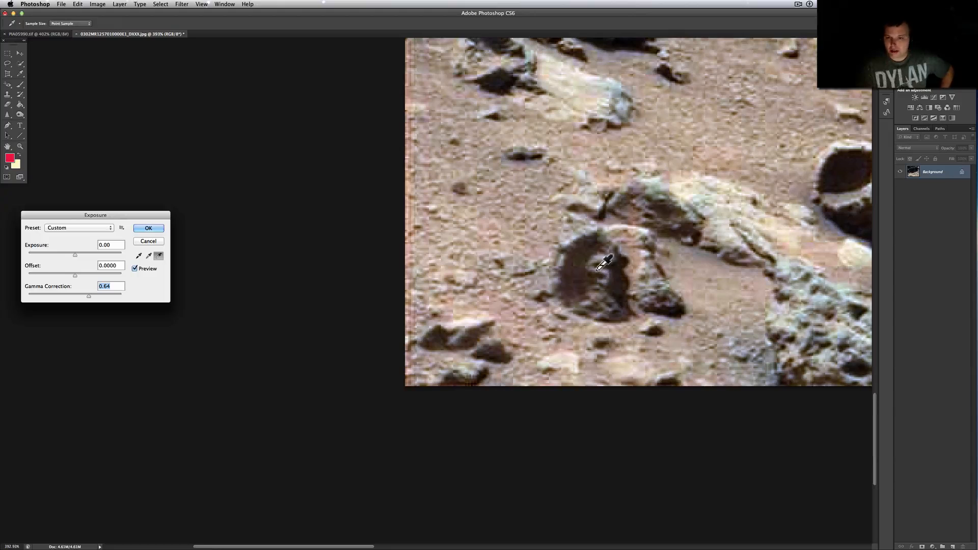
mouse_move(618, 244)
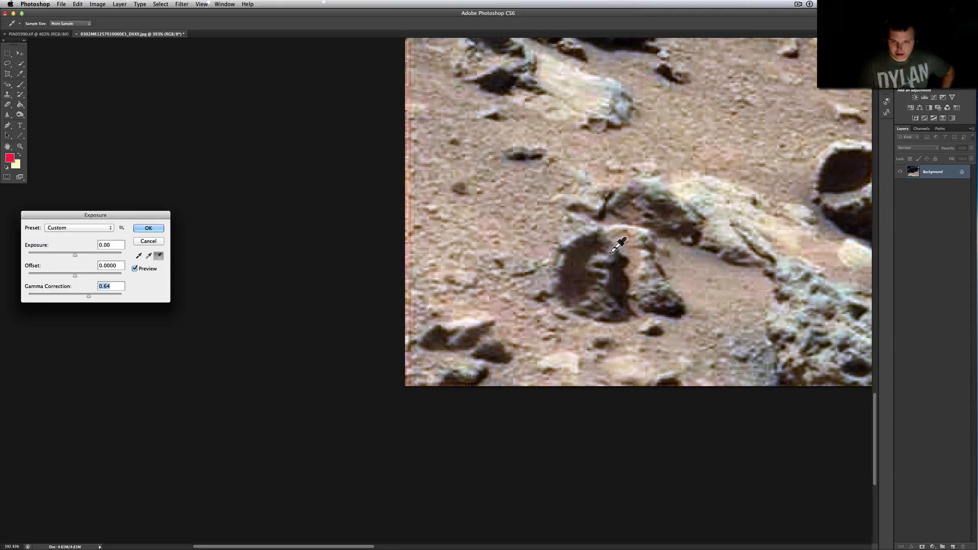
mouse_move(620, 240)
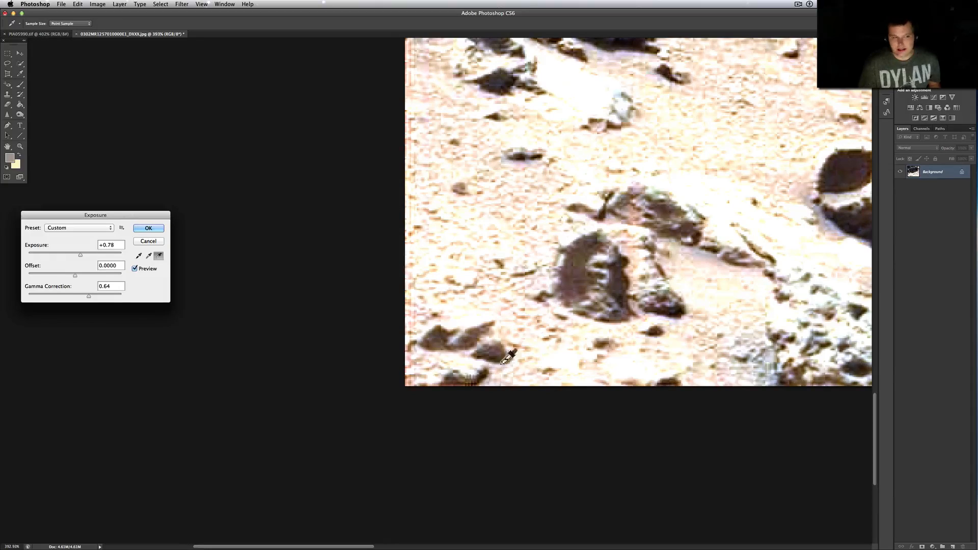
mouse_move(75, 263)
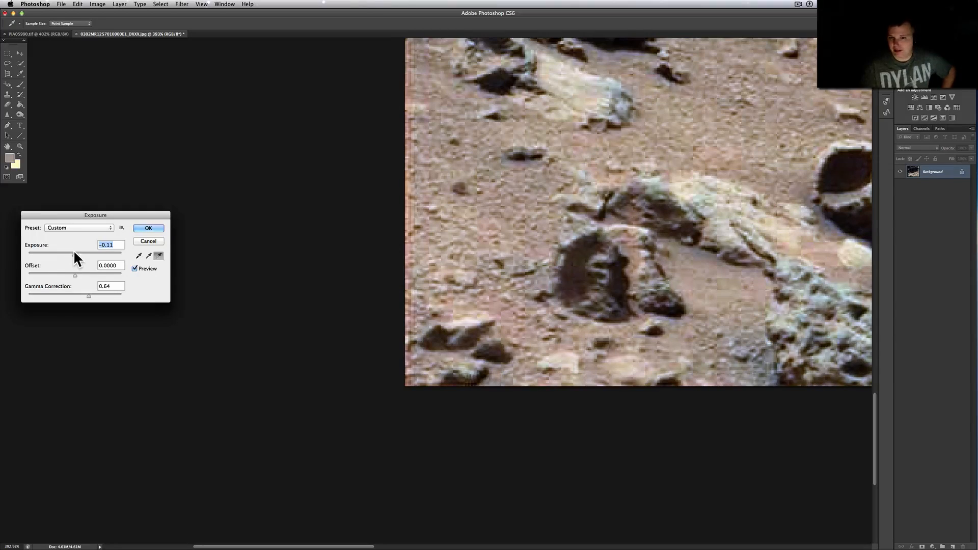
mouse_move(402, 294)
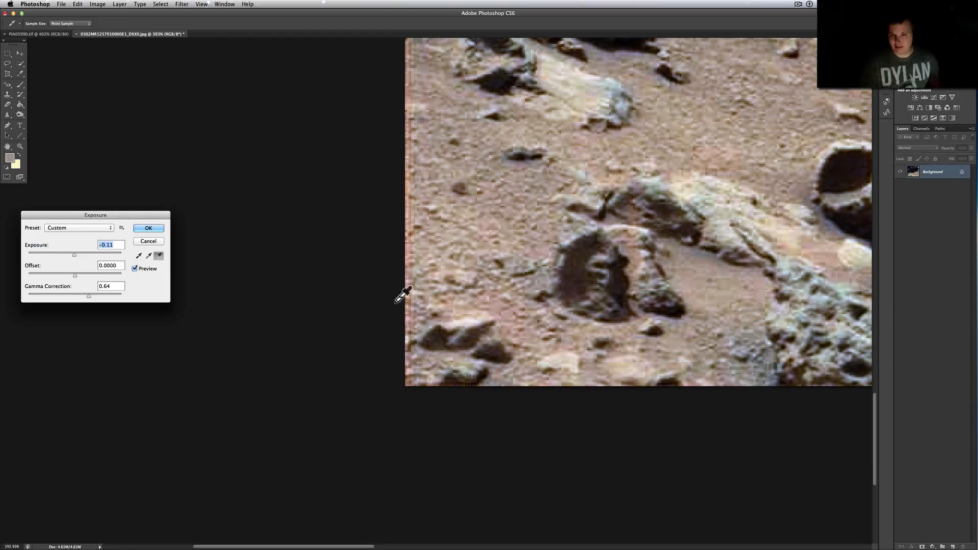
mouse_move(546, 365)
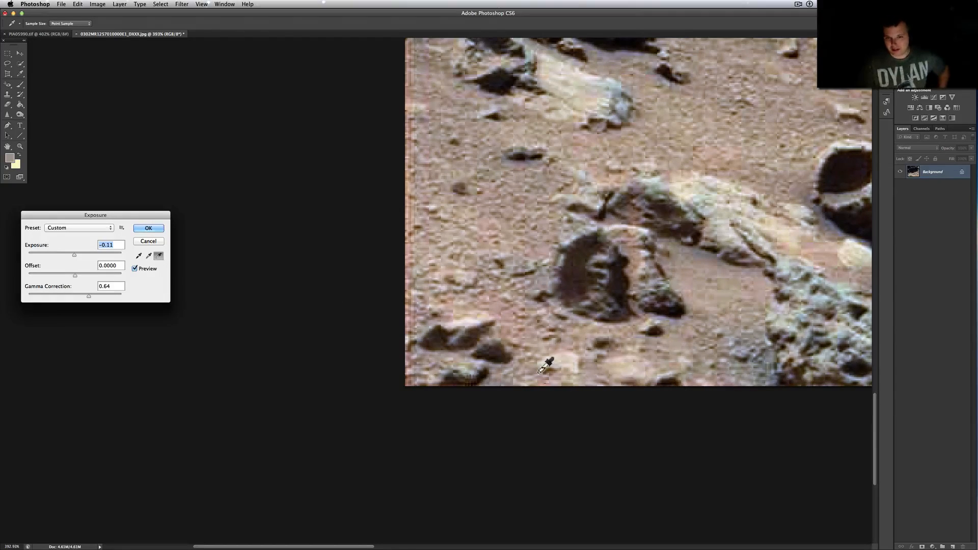
mouse_move(527, 331)
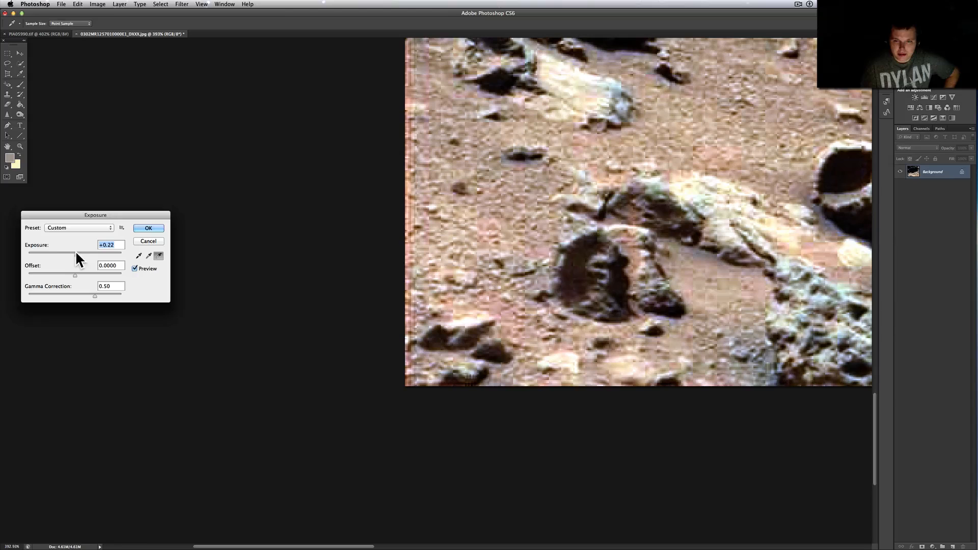
left_click(148, 228)
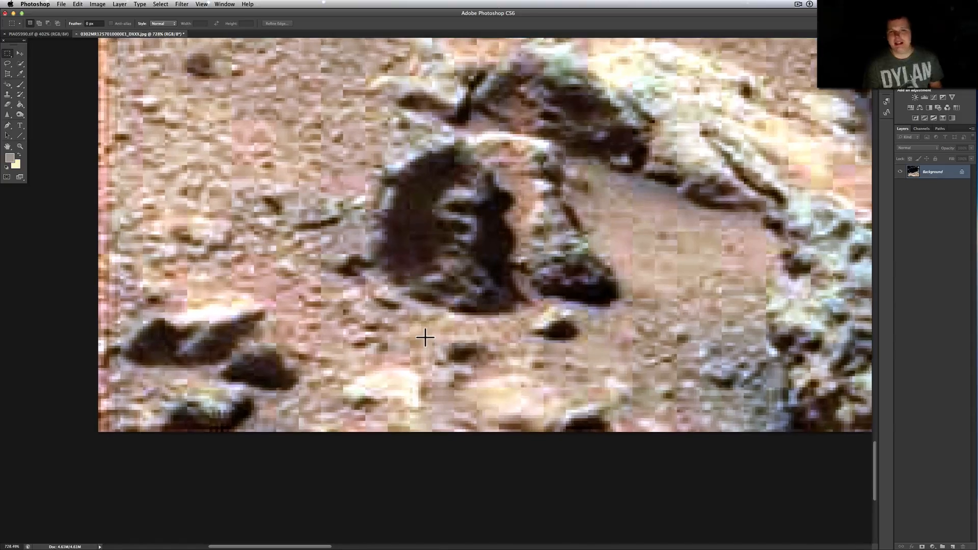
Find and apply Brightness/Contrast with brightness 27 and contrast -19
left_click(31, 3)
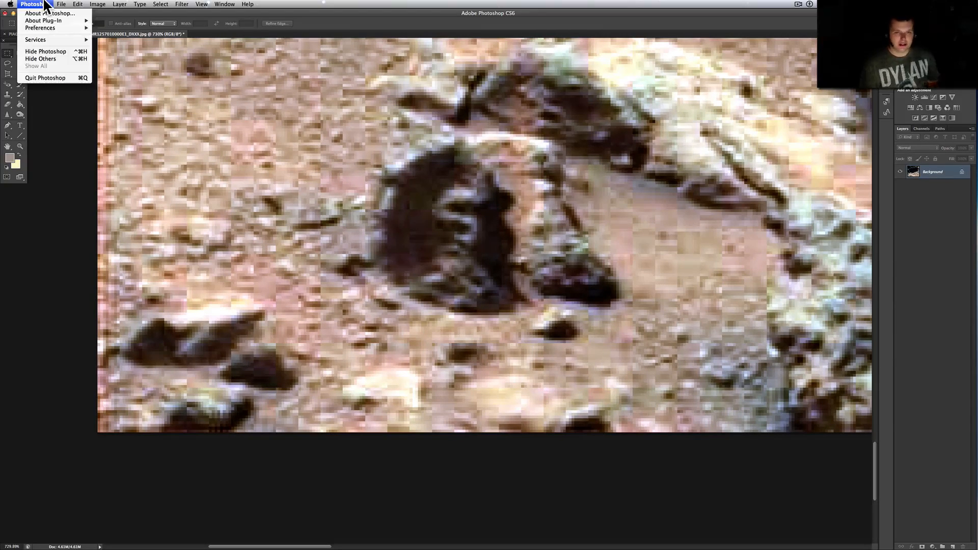
left_click(120, 4)
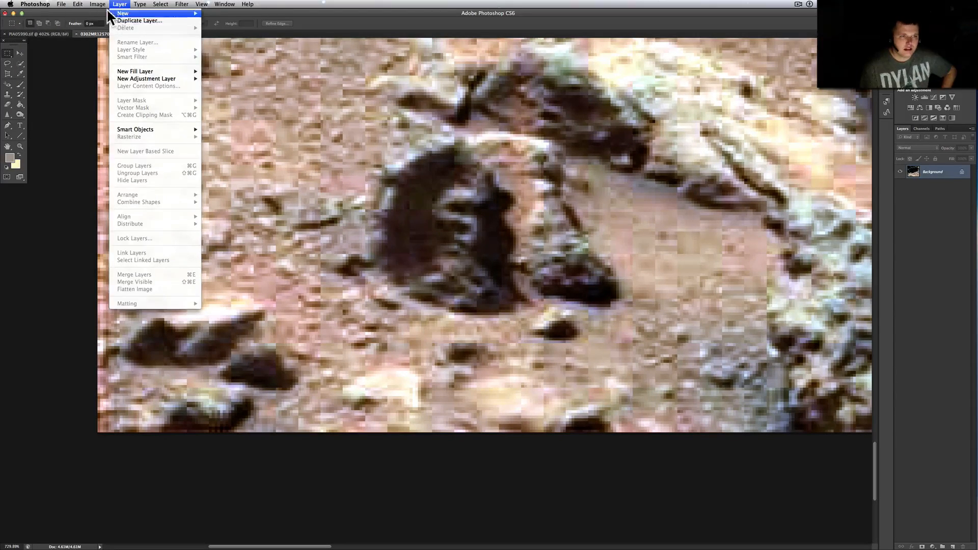
left_click(61, 4)
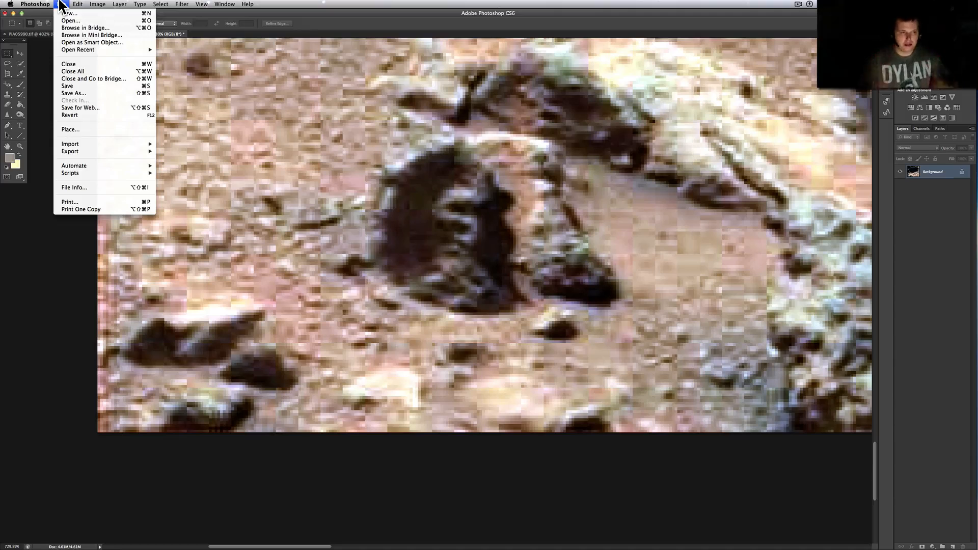
mouse_move(102, 141)
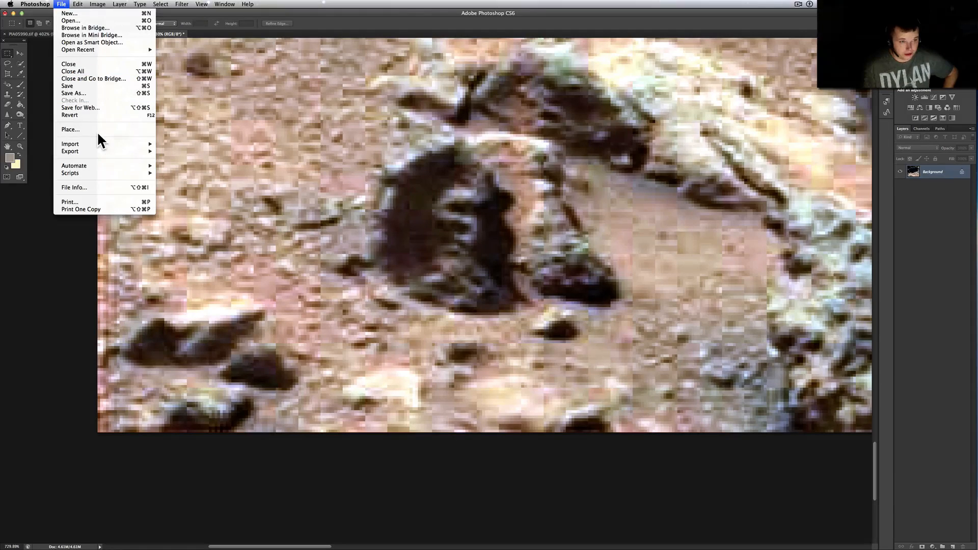
mouse_move(73, 165)
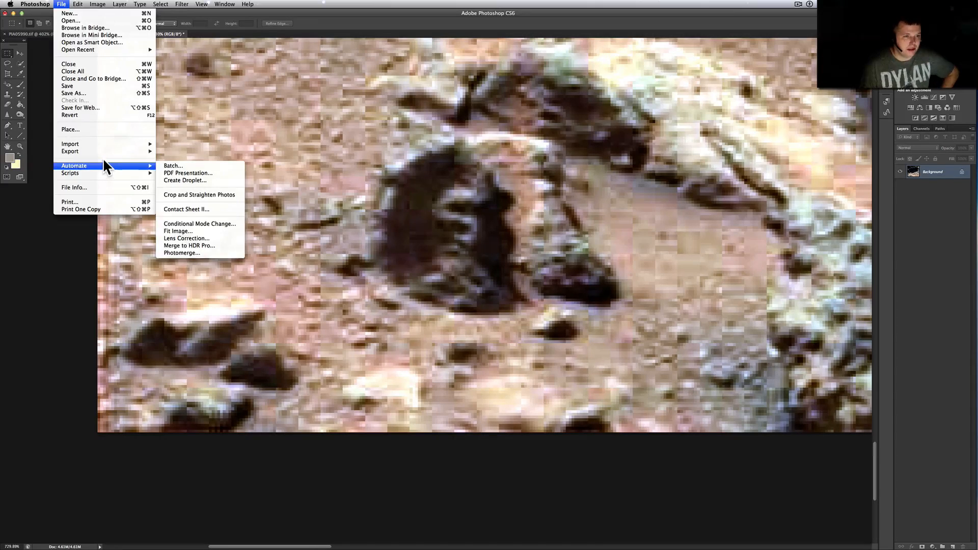
mouse_move(91, 108)
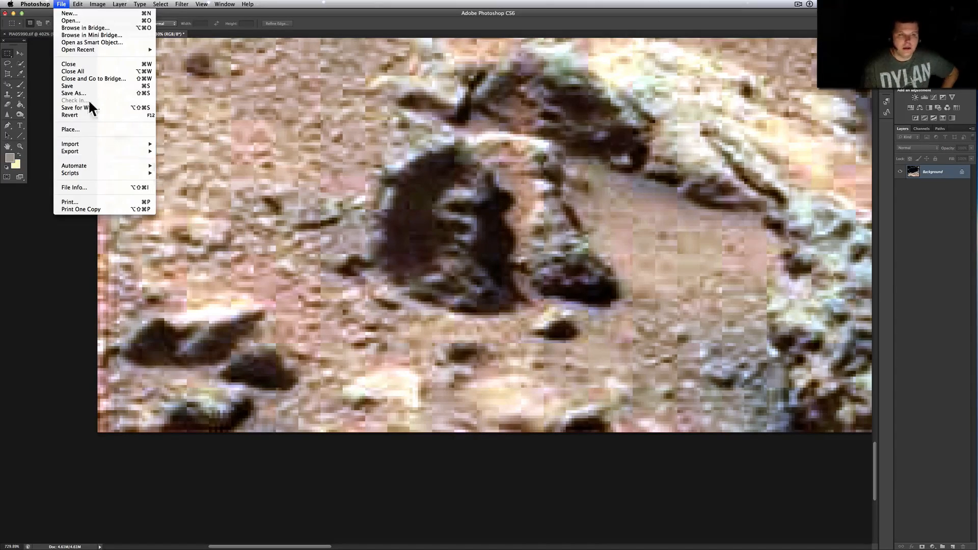
left_click(78, 5)
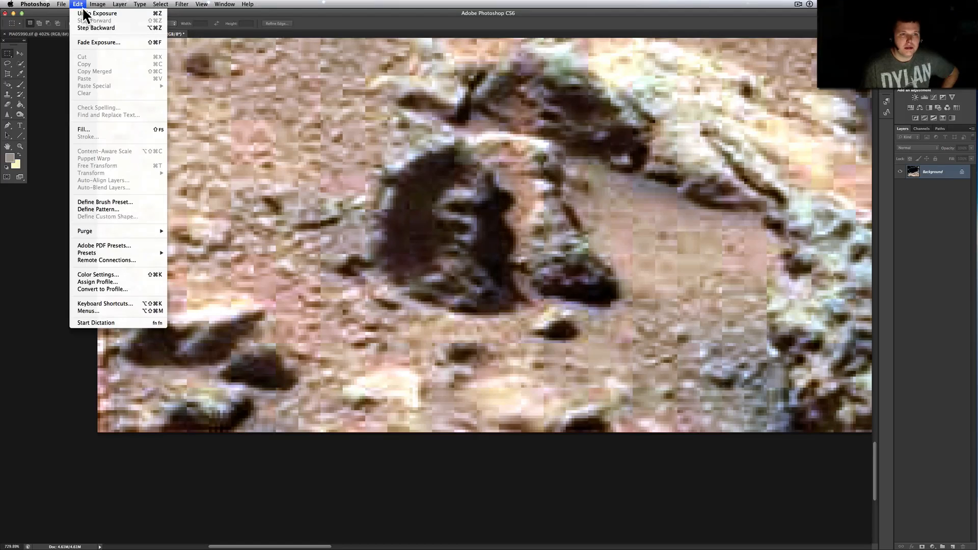
left_click(97, 5)
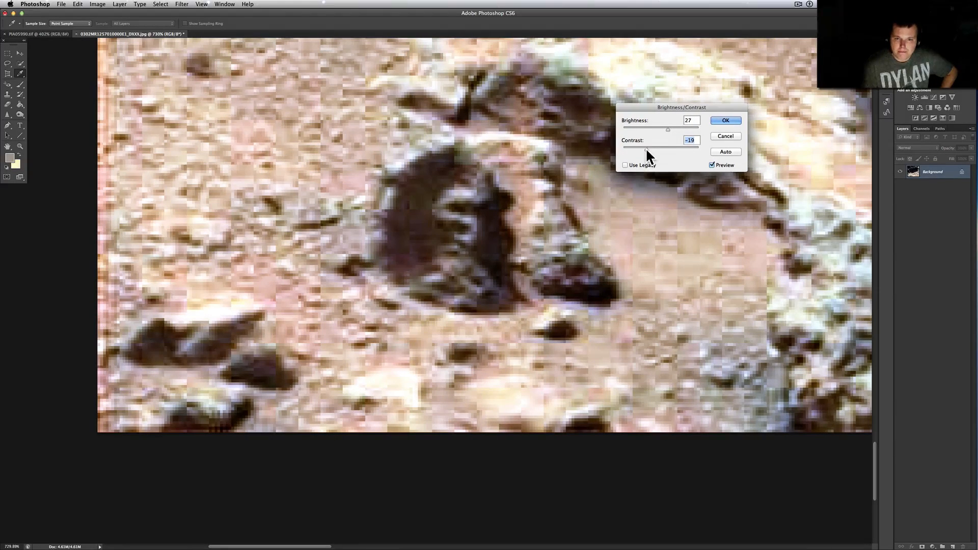
left_click(725, 120)
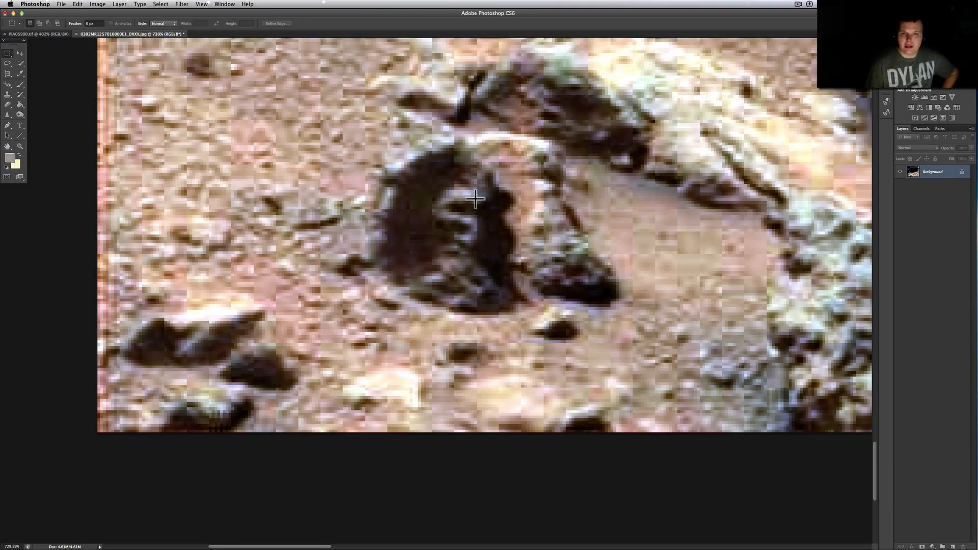
mouse_move(514, 205)
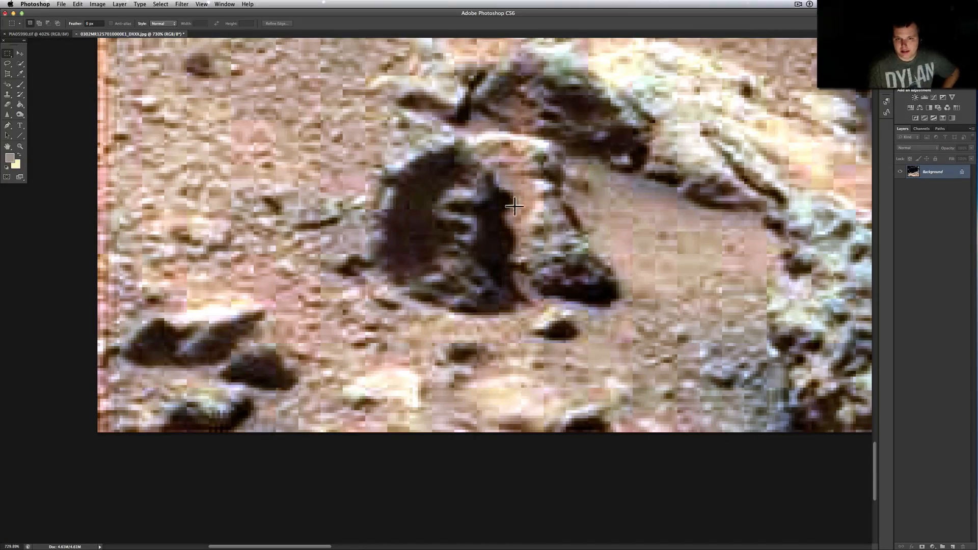
mouse_move(514, 228)
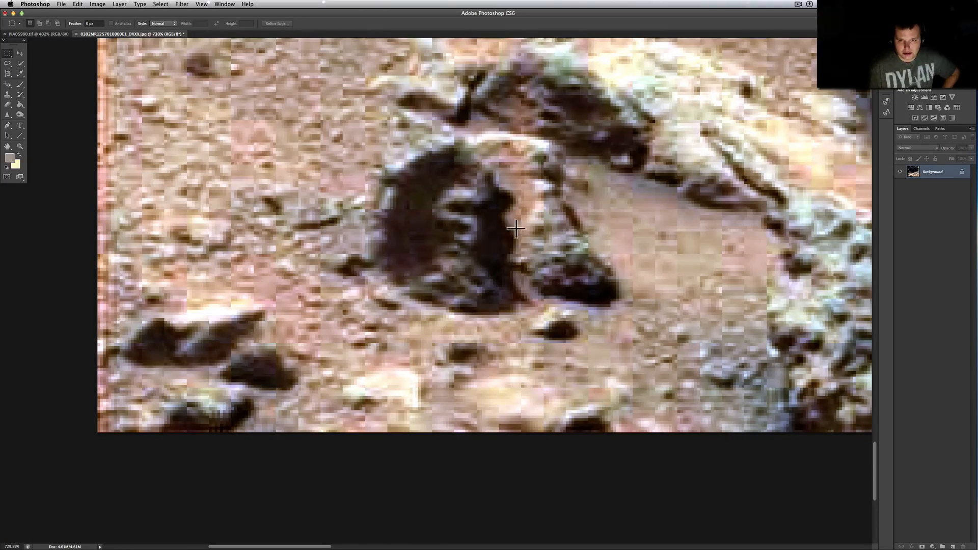
mouse_move(504, 278)
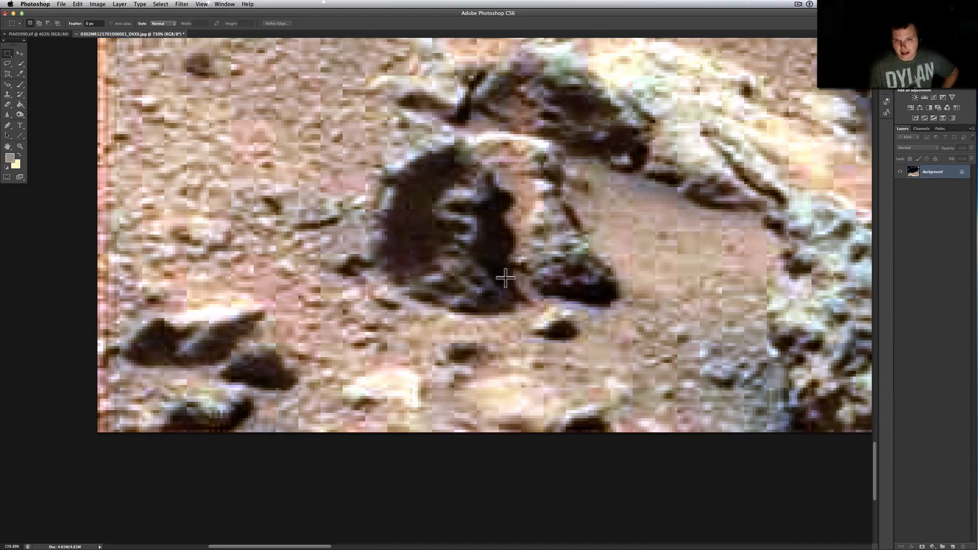
mouse_move(479, 268)
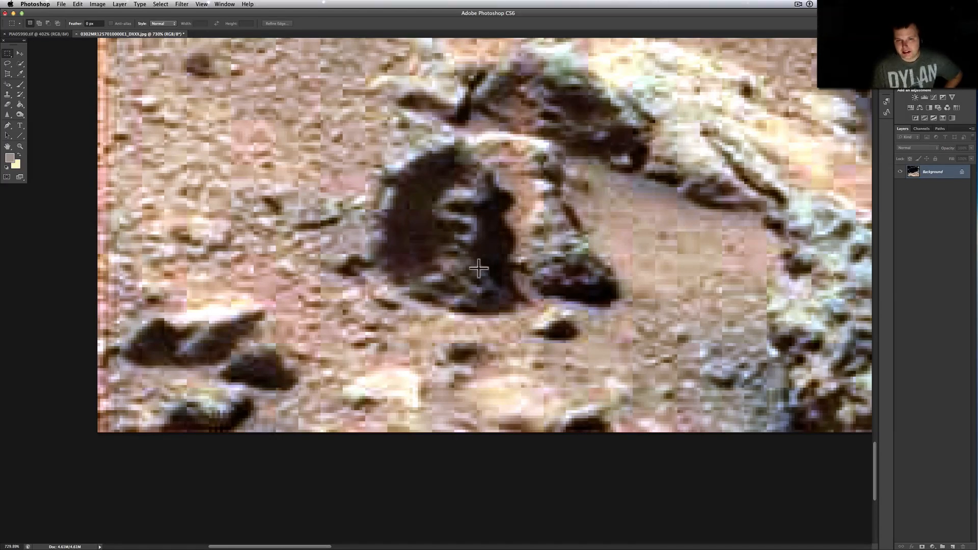
mouse_move(496, 284)
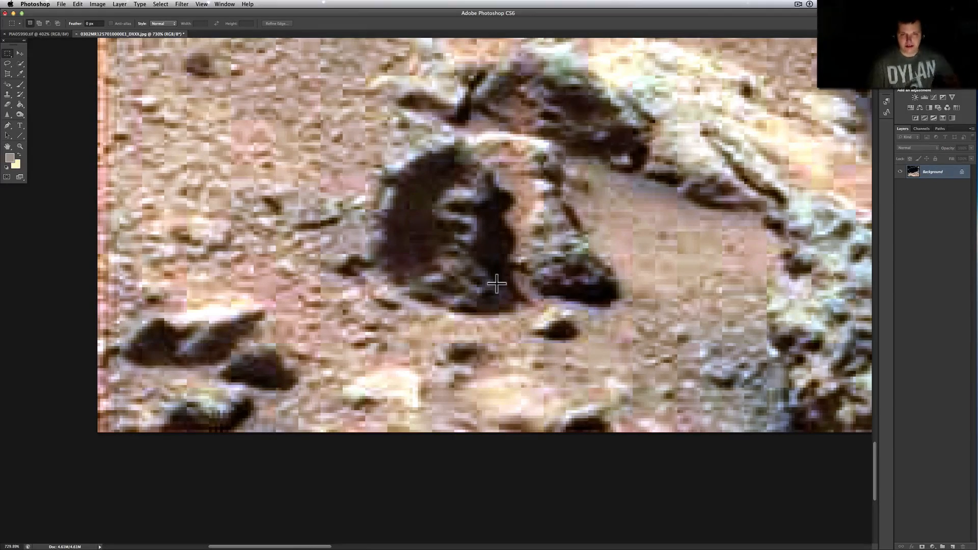
mouse_move(511, 306)
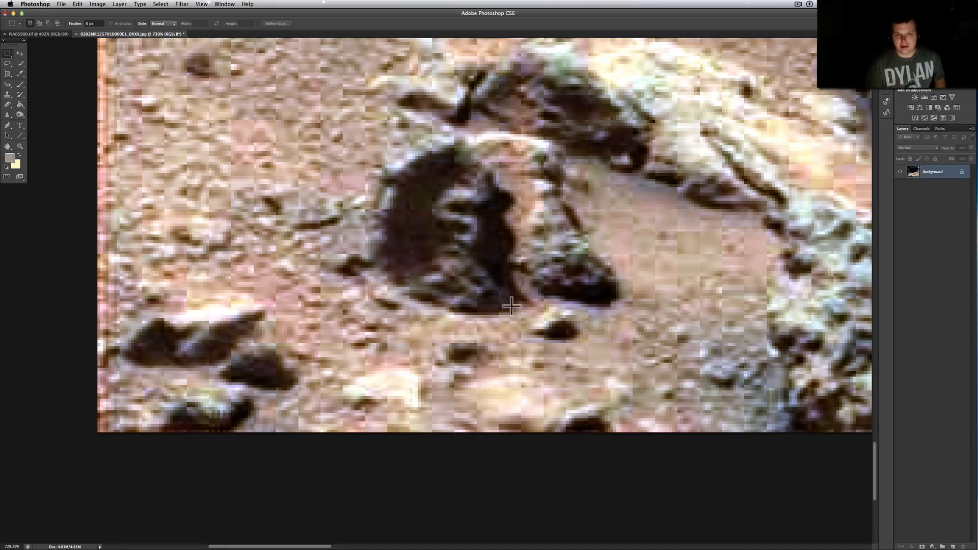
mouse_move(494, 308)
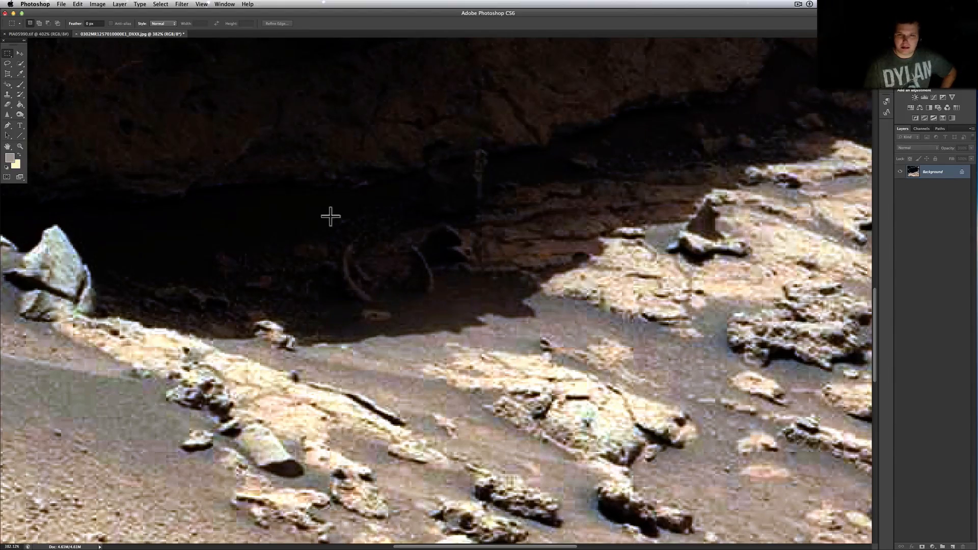
Undo the last exposure change with Edit > Step Backward
left_click(97, 5)
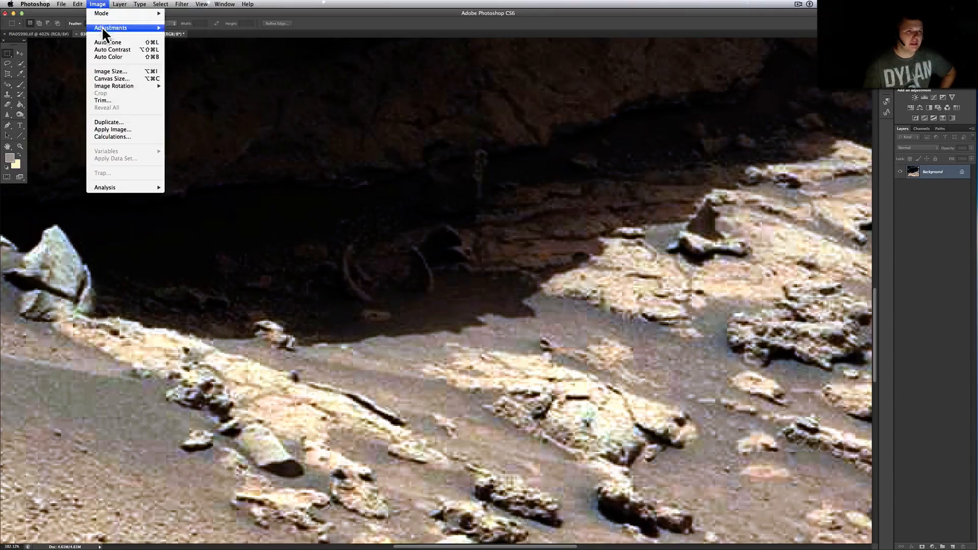
left_click(77, 4)
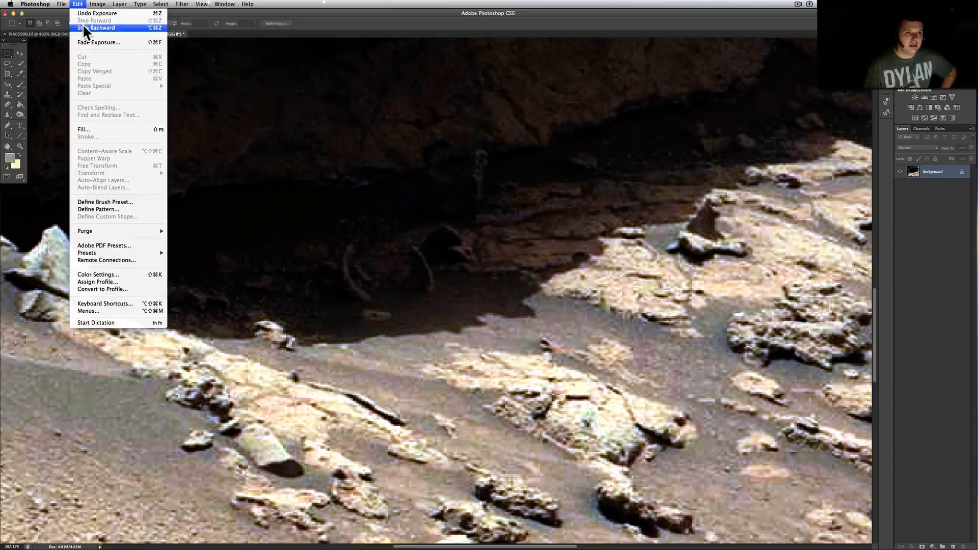
left_click(103, 28)
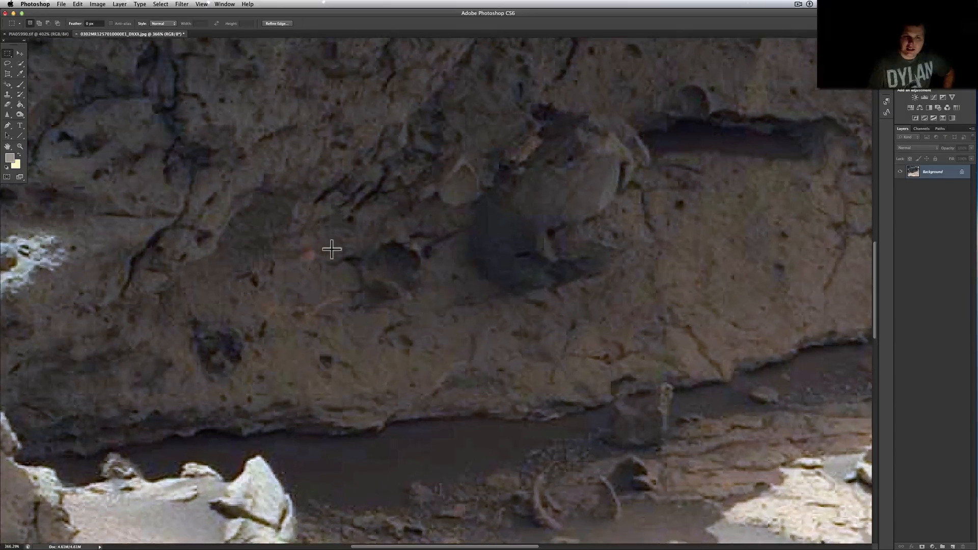
mouse_move(300, 253)
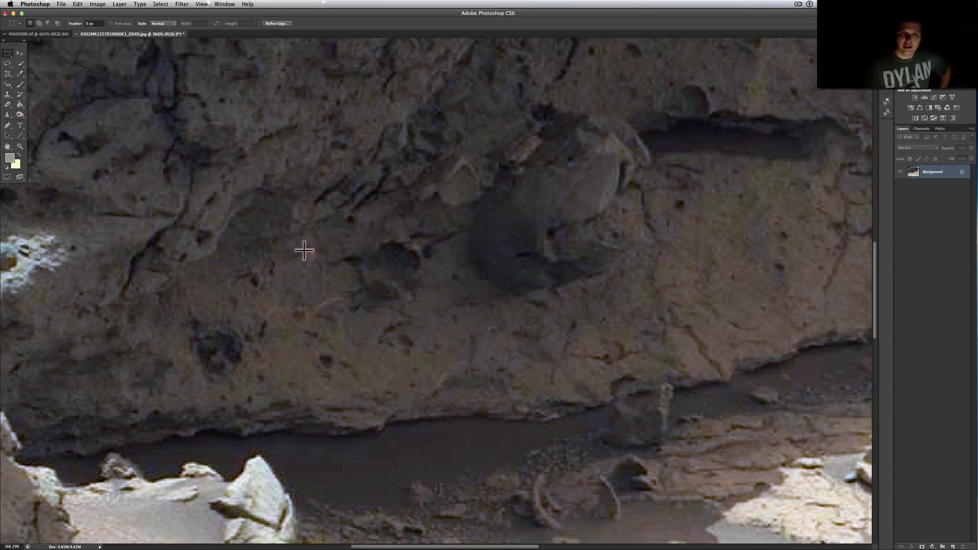
mouse_move(497, 170)
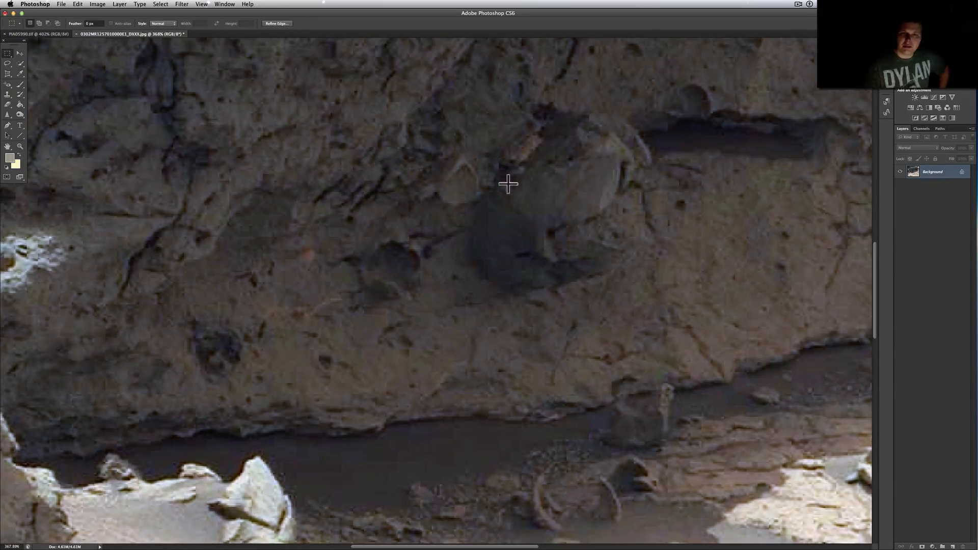
mouse_move(522, 161)
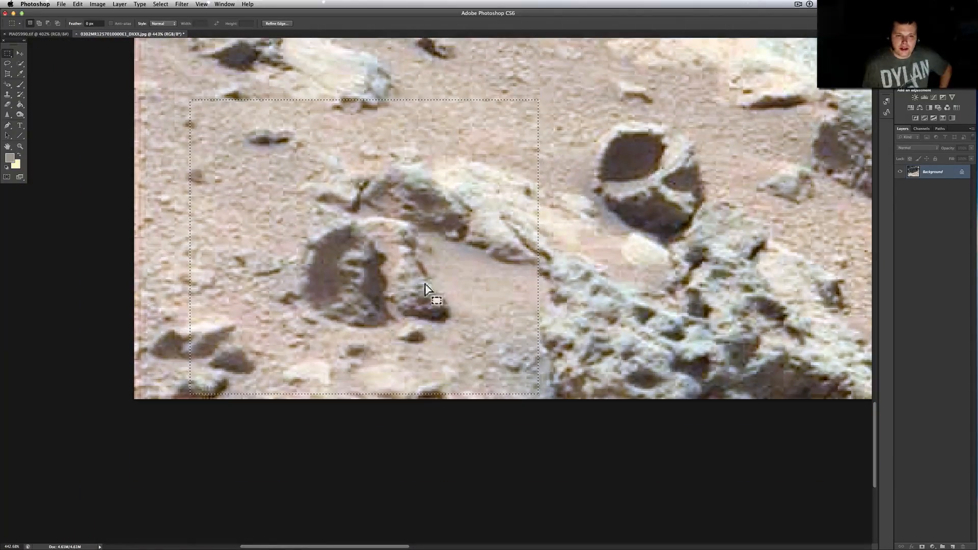
mouse_move(348, 338)
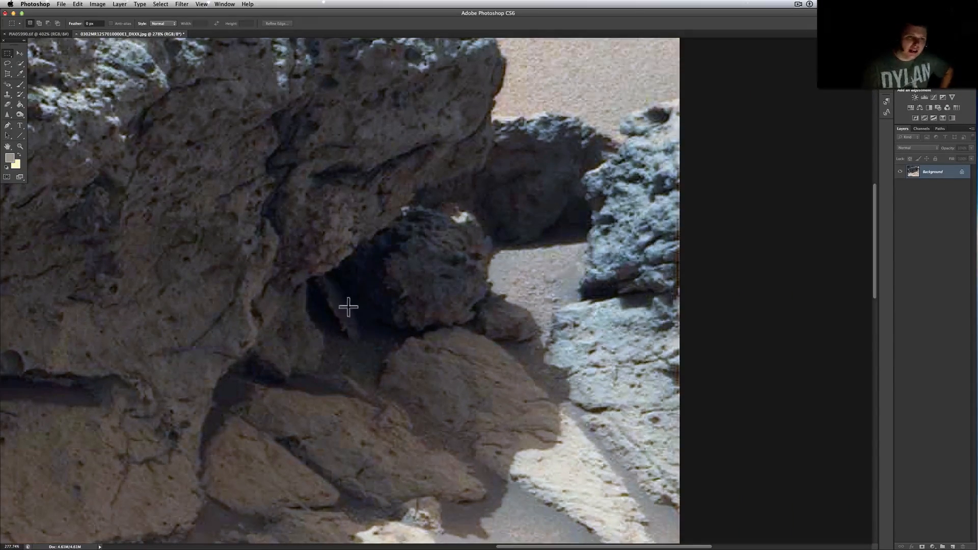
mouse_move(345, 339)
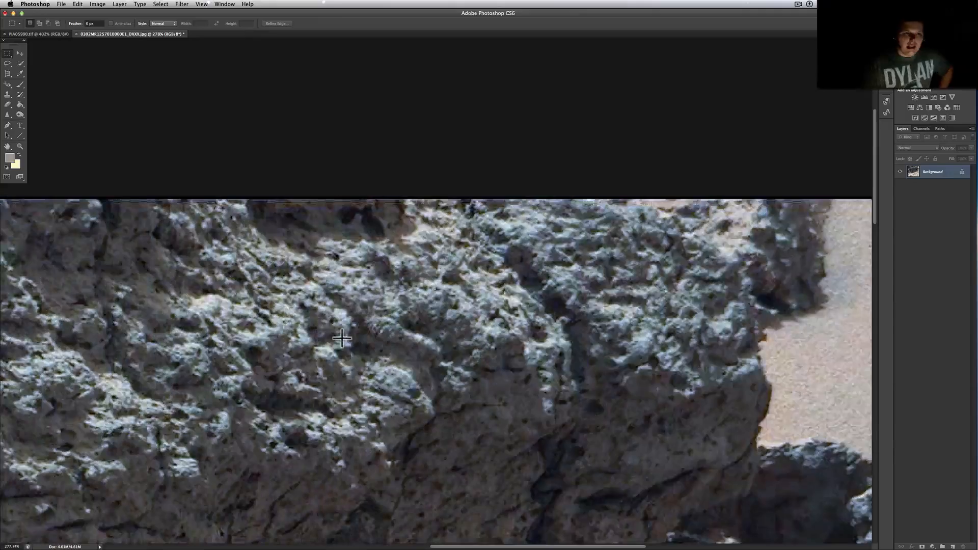
Scroll the view from the overhang and boulders to the pale rock field
scroll("down", 3)
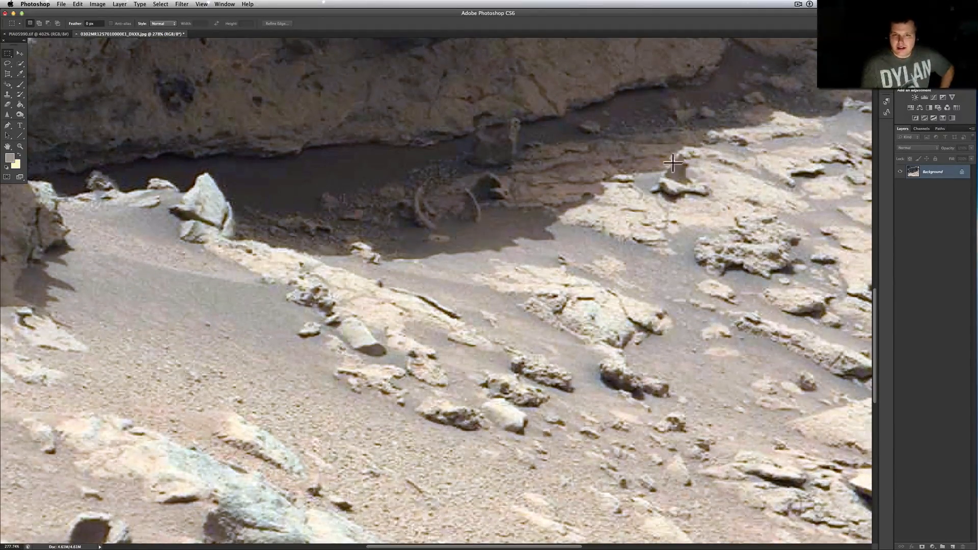
mouse_move(380, 269)
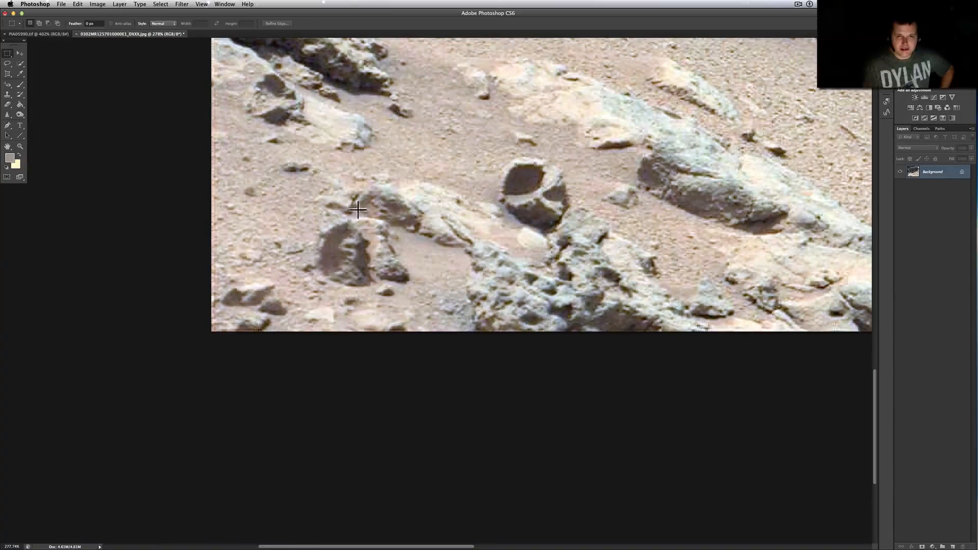
mouse_move(310, 252)
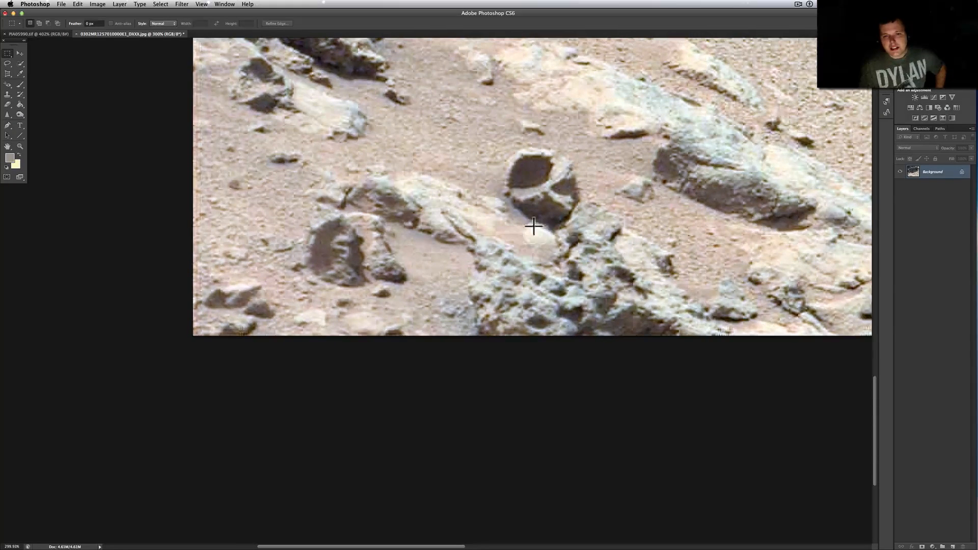
mouse_move(551, 238)
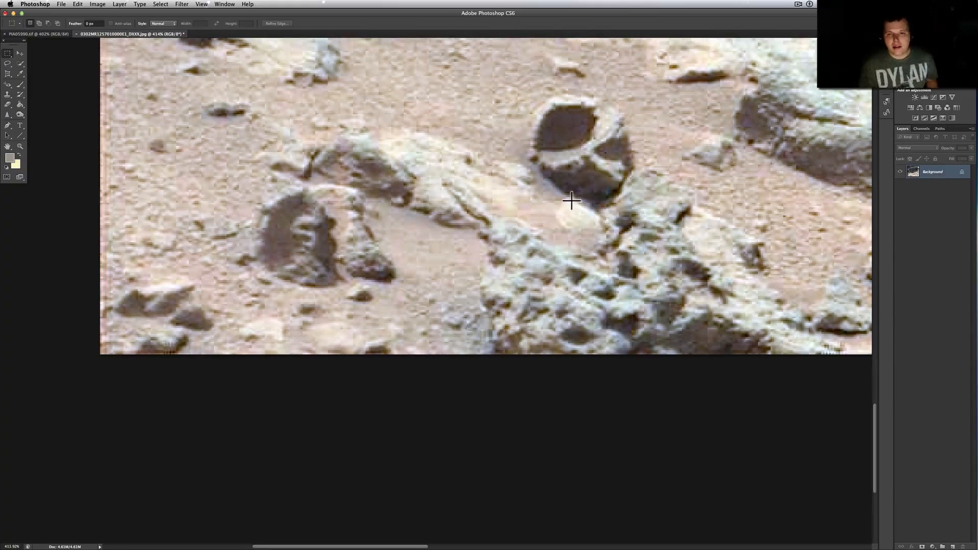
mouse_move(592, 225)
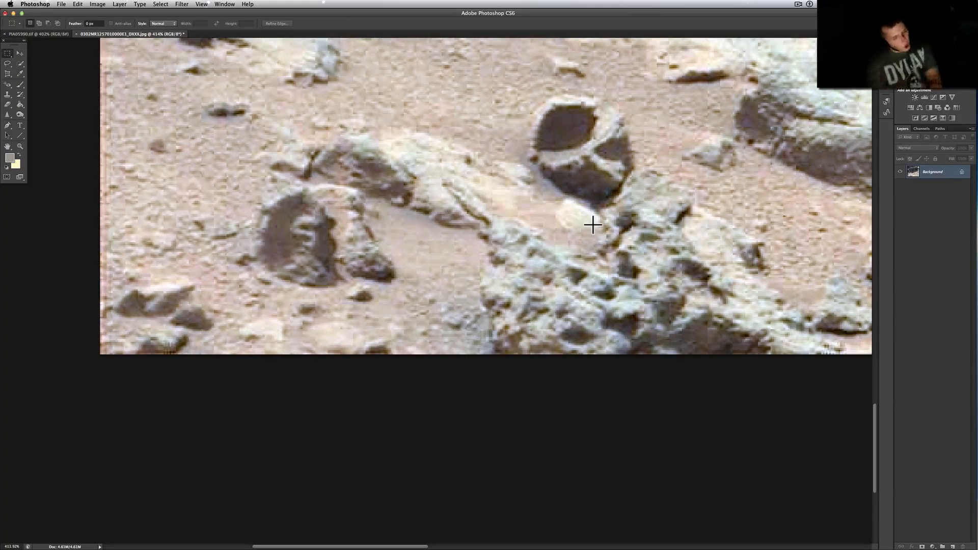
mouse_move(537, 80)
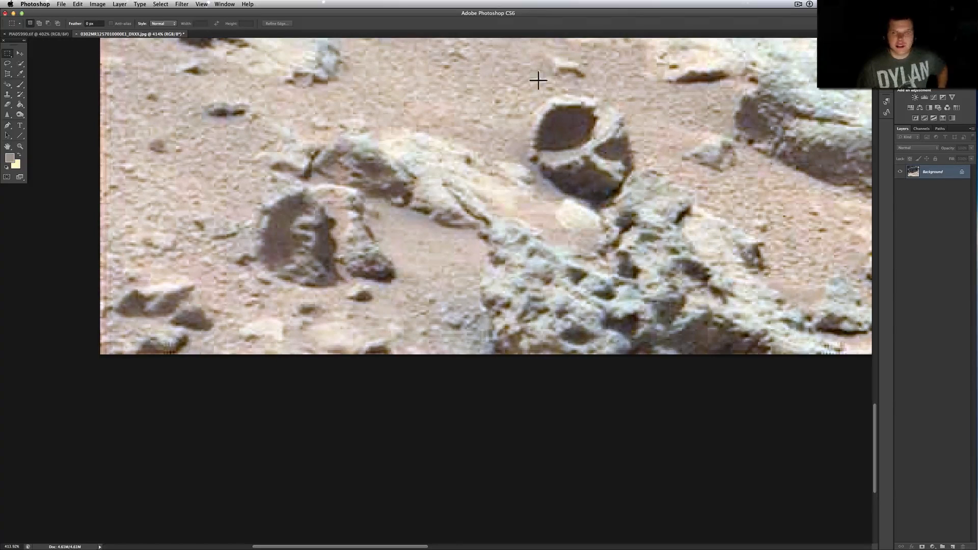
left_click(809, 4)
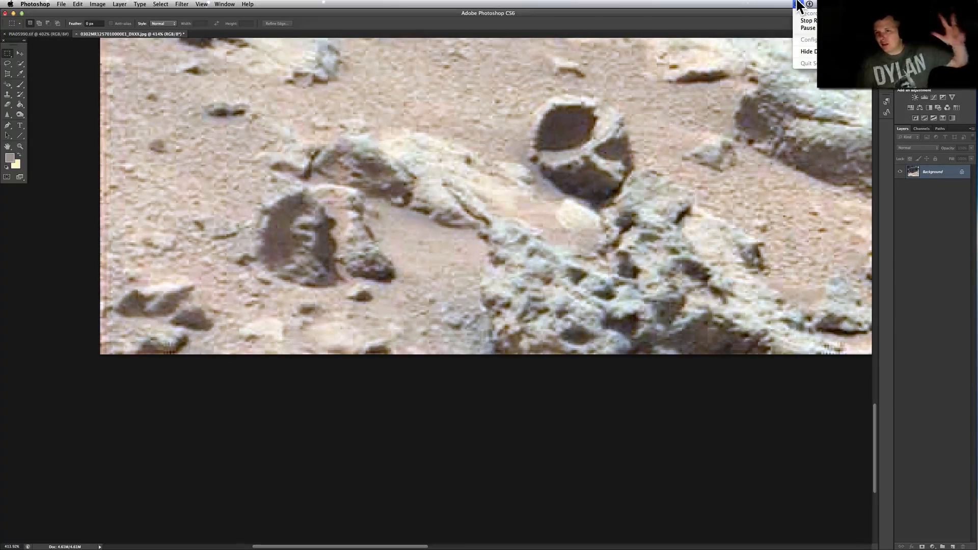
mouse_move(789, 32)
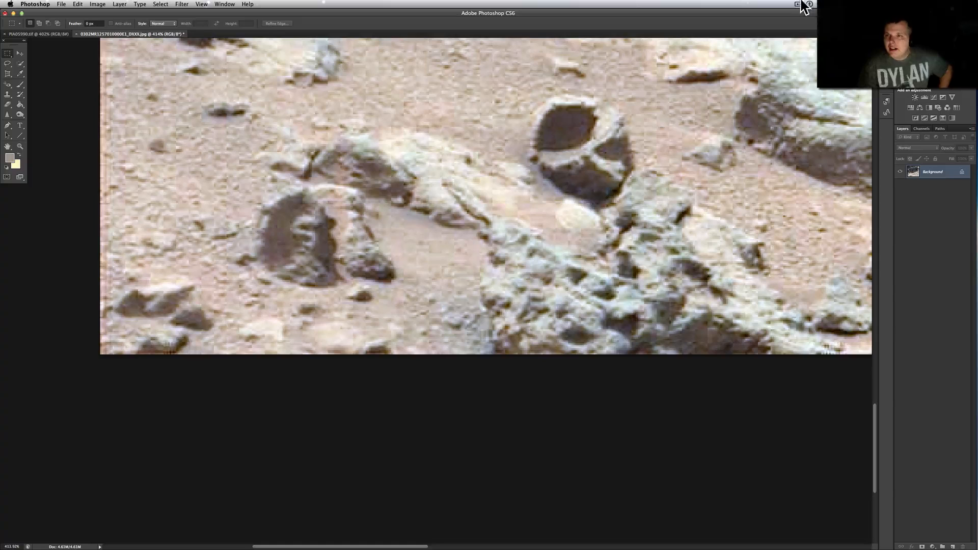
mouse_move(521, 16)
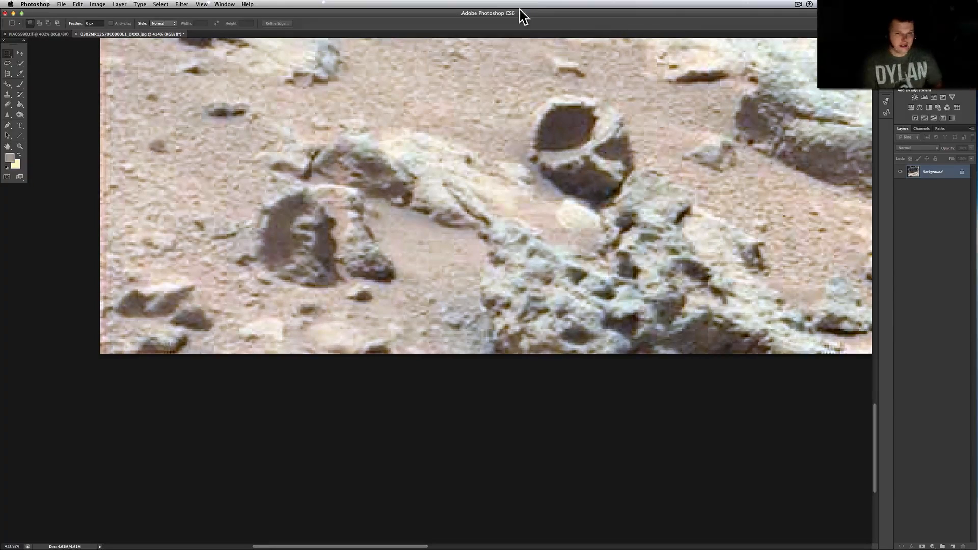
mouse_move(391, 253)
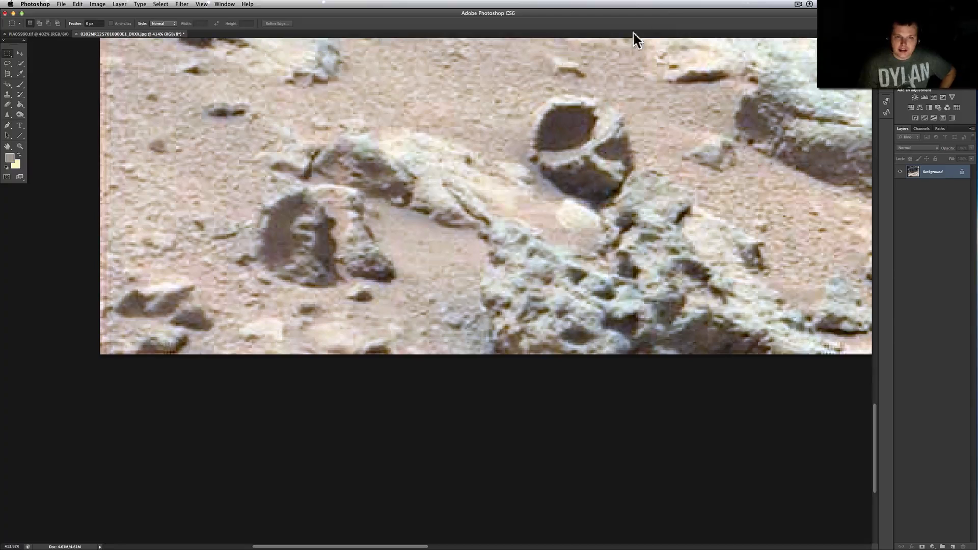
mouse_move(800, 17)
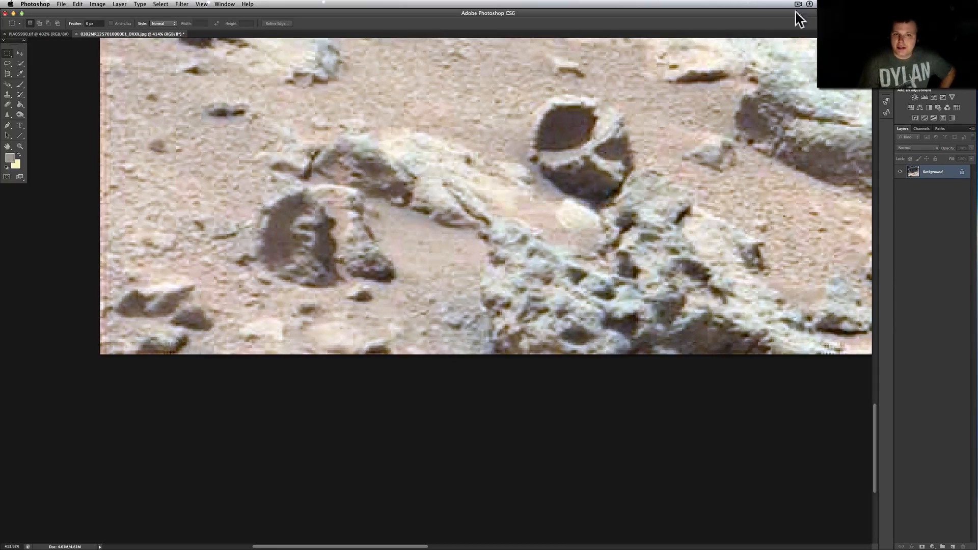
left_click(799, 4)
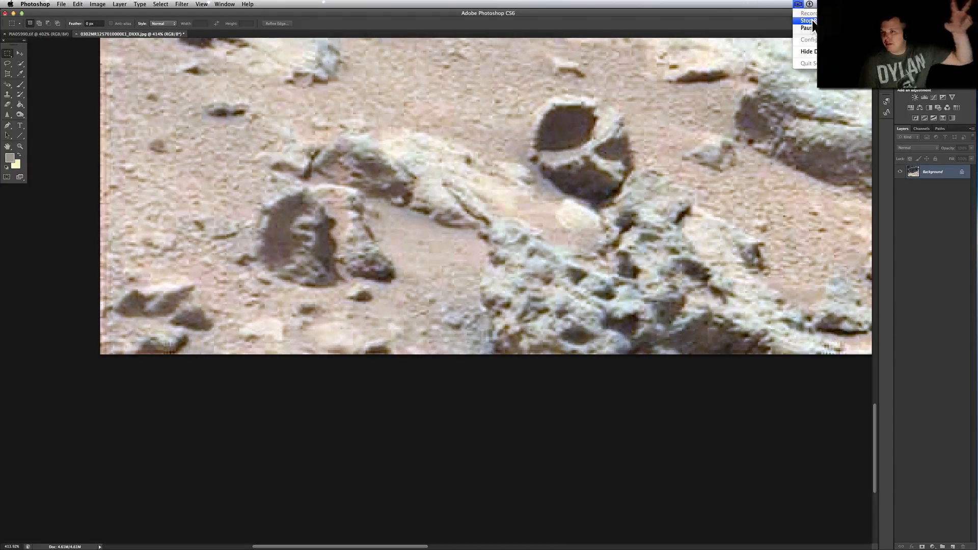